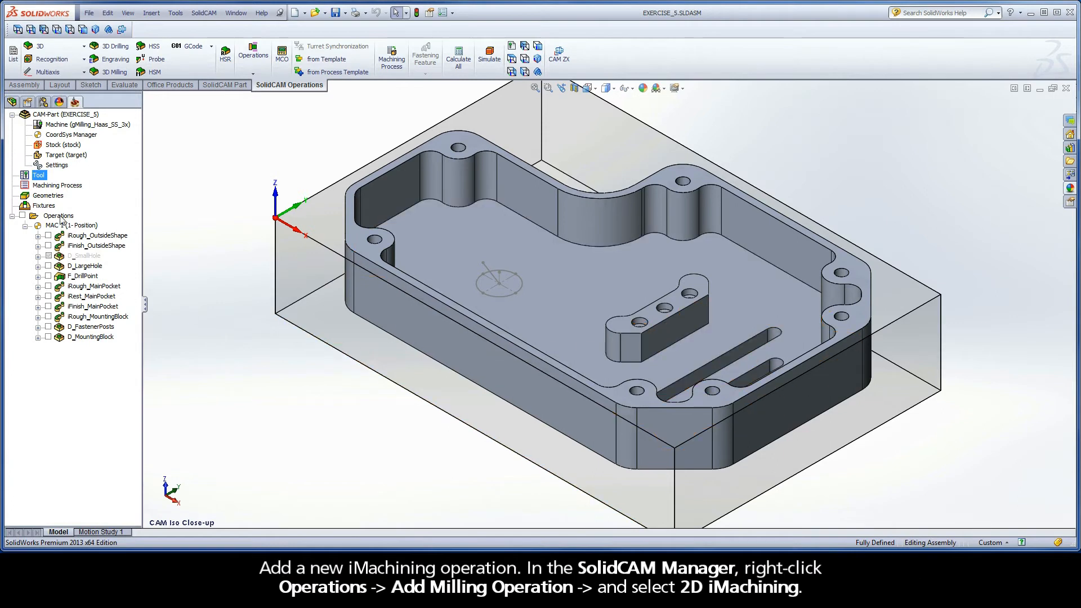
Right-click Operations and hover Add Milling Operation to list the milling operation types
{"action": "right_click", "coordinate": [58, 215]}
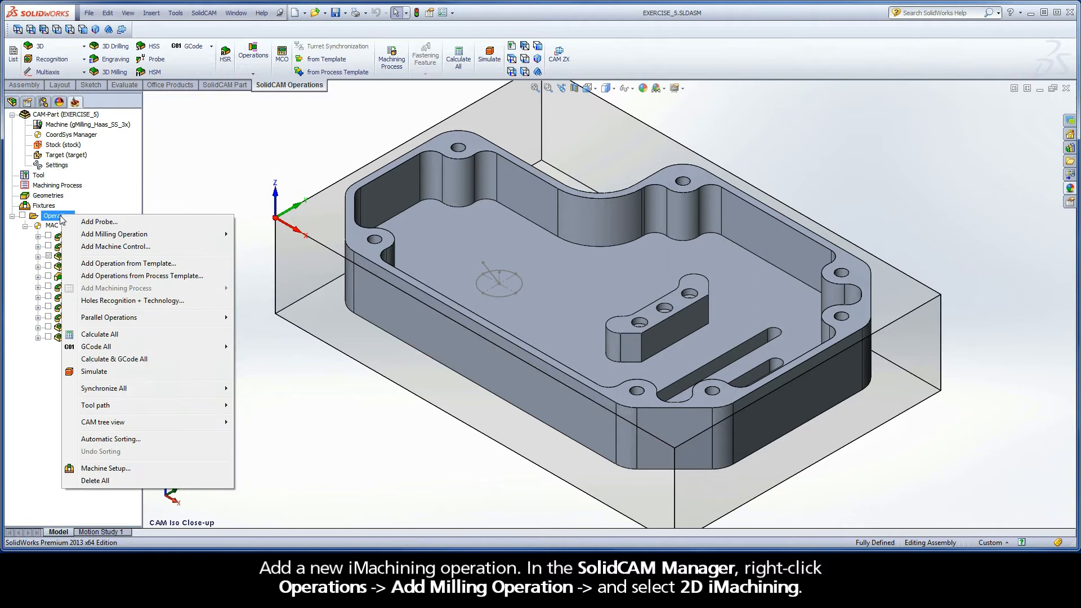
{"action": "mouse_move", "coordinate": [114, 234]}
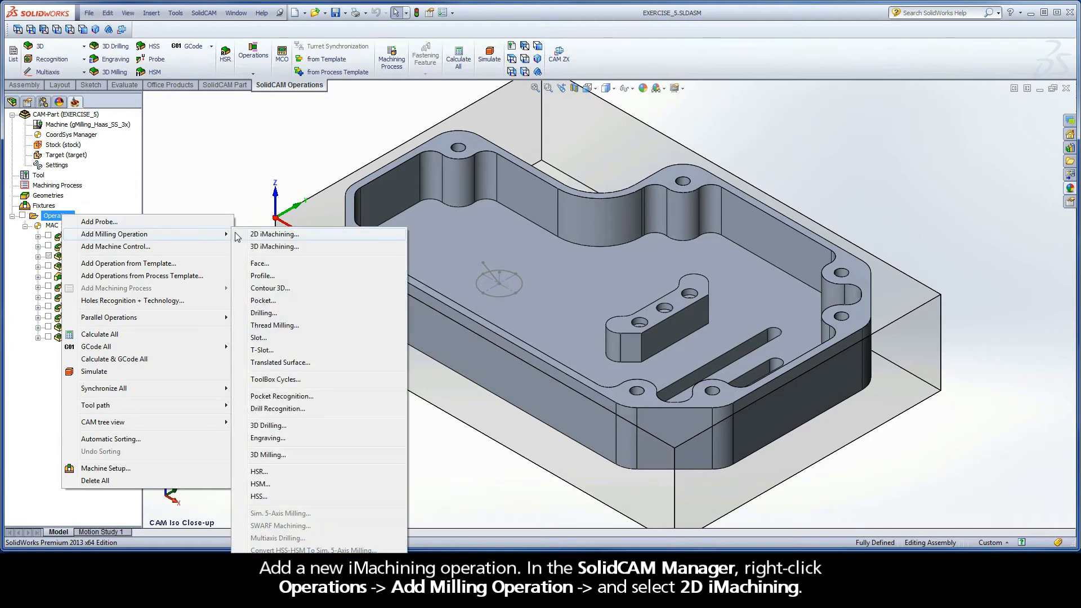
{"action": "mouse_move", "coordinate": [302, 239]}
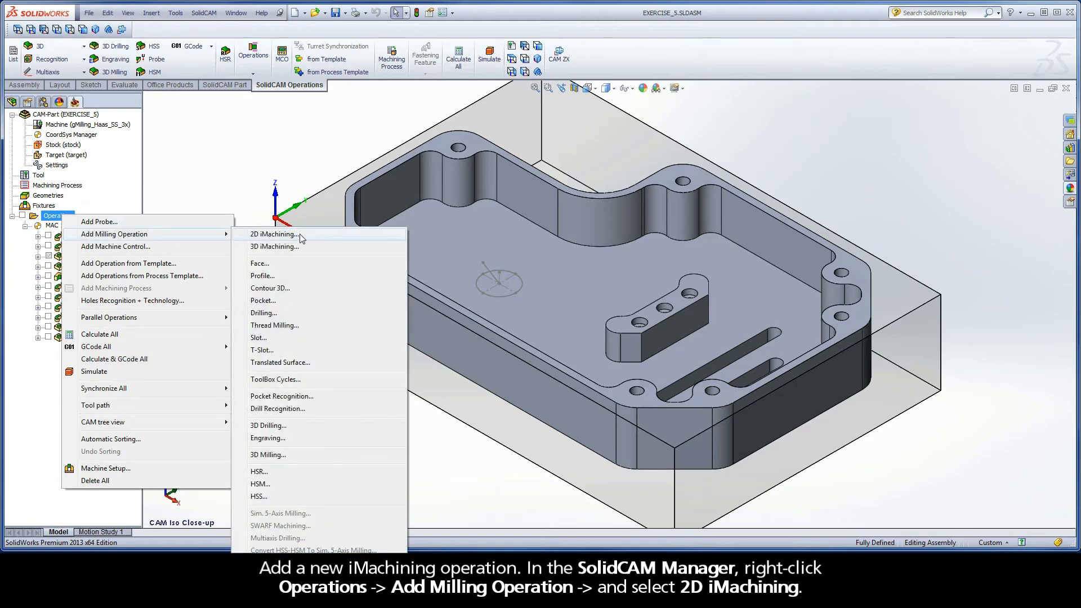
Add a 2D iMachining operation, opening its dialog with iRough technology
{"action": "left_click", "coordinate": [274, 235]}
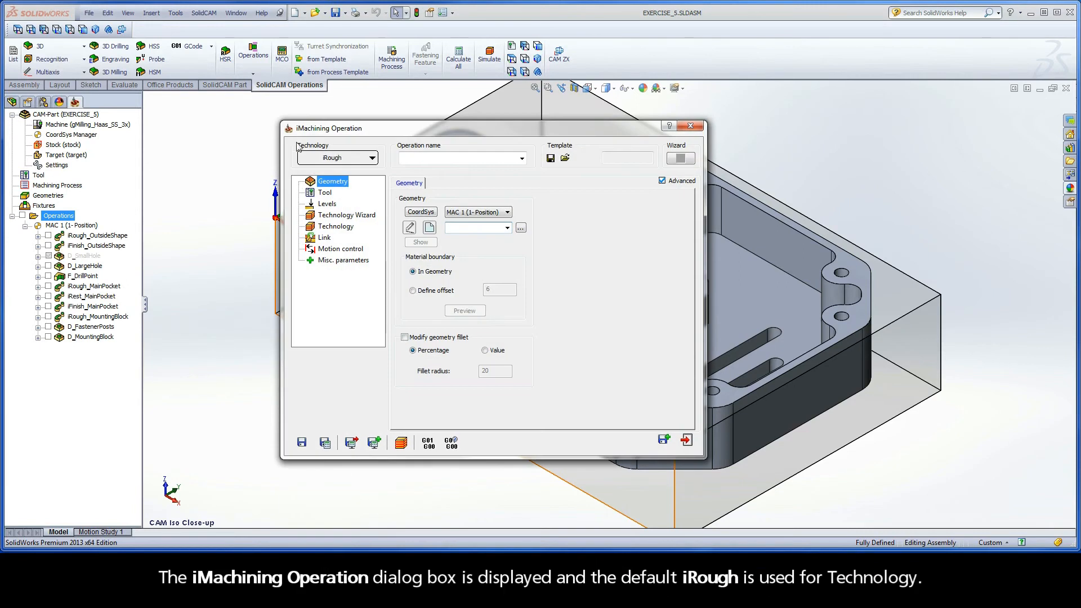
{"action": "mouse_move", "coordinate": [360, 136]}
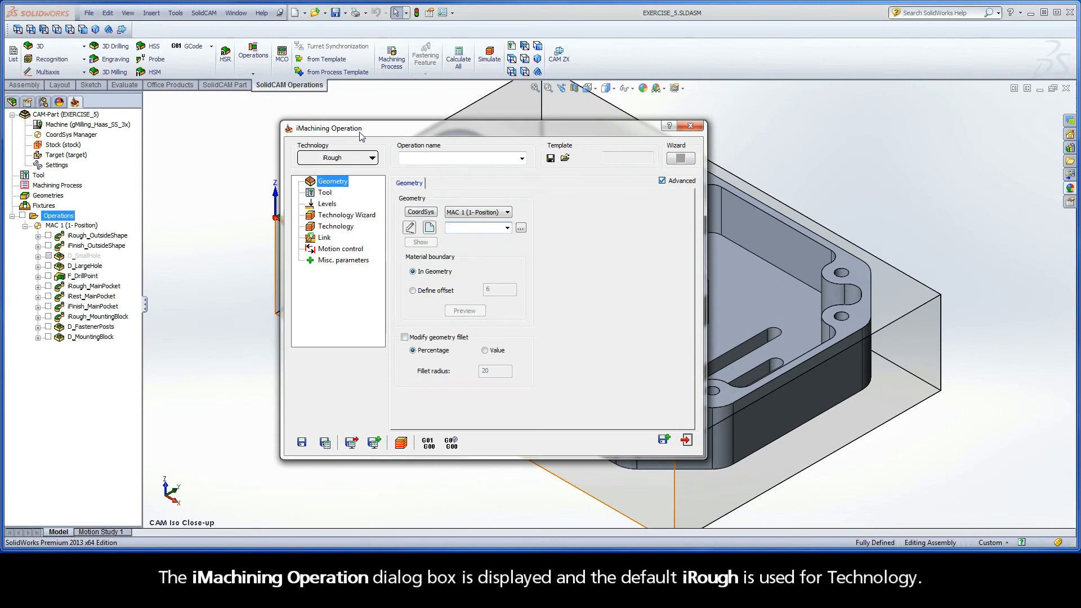
{"action": "mouse_move", "coordinate": [338, 165]}
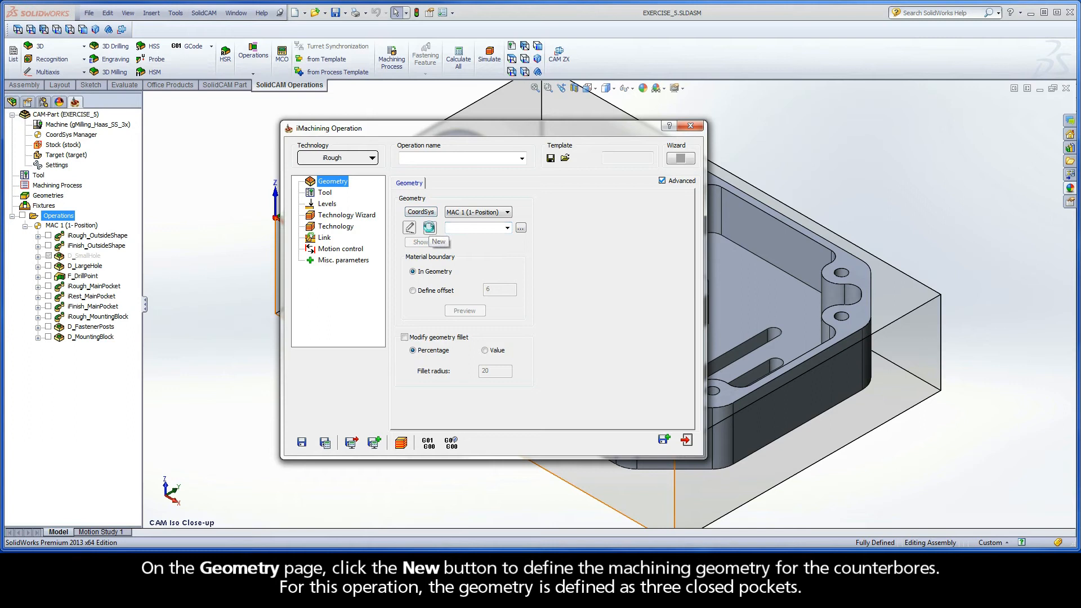
Start new geometry and chain the first counterbore's top edge
{"action": "left_click", "coordinate": [430, 228]}
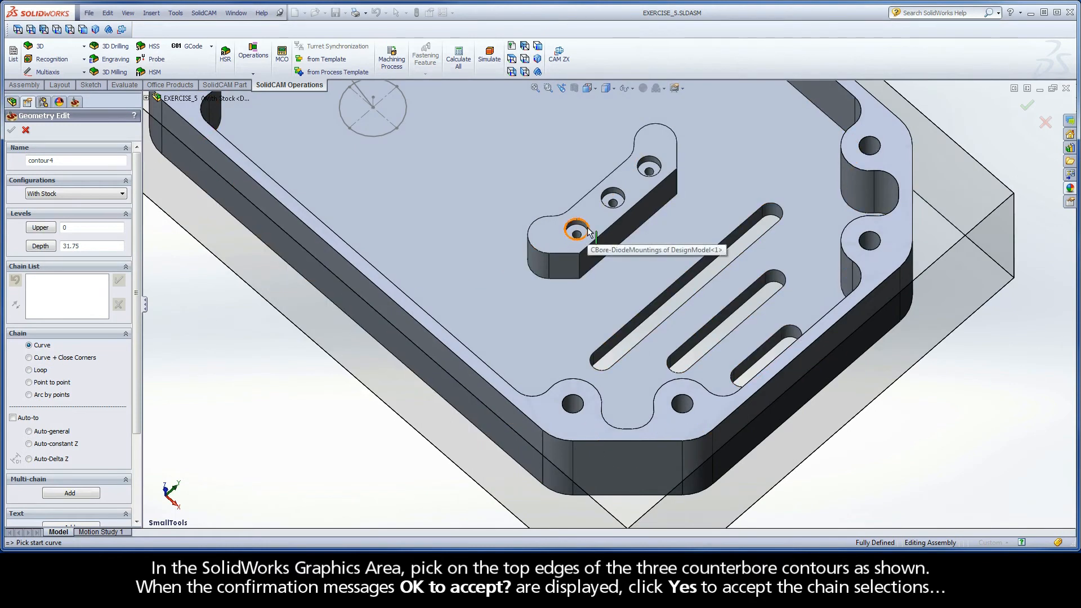
{"action": "left_click", "coordinate": [576, 234]}
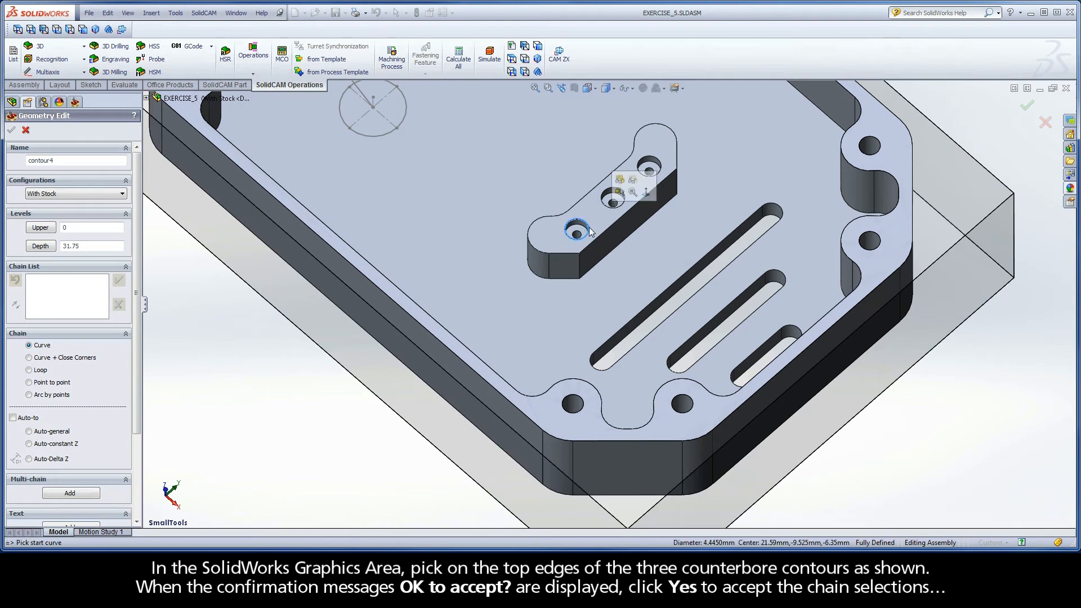
{"action": "left_click", "coordinate": [577, 234]}
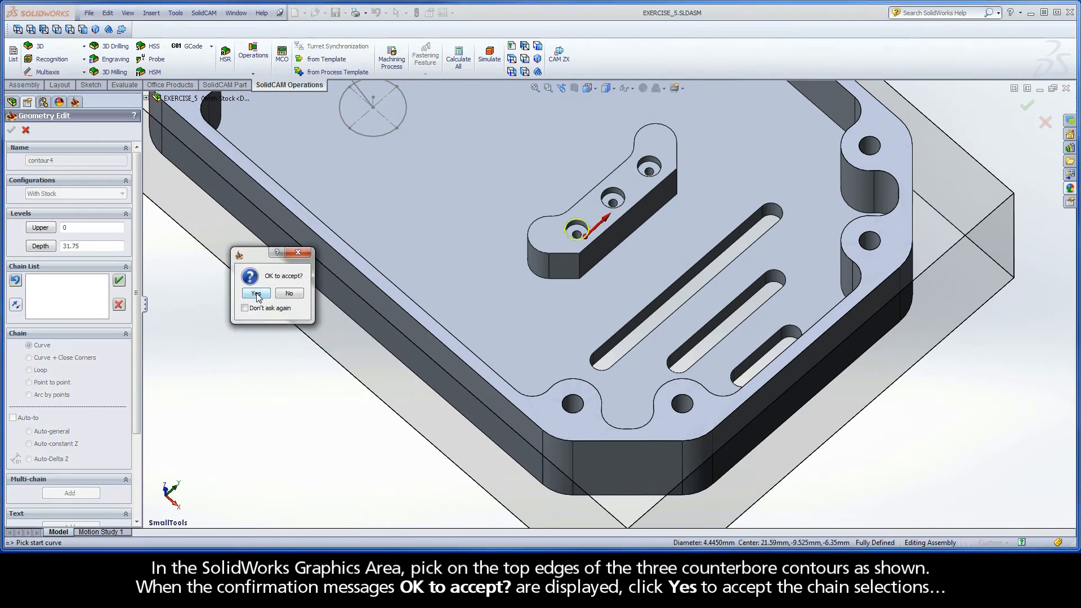
{"action": "left_click", "coordinate": [256, 293]}
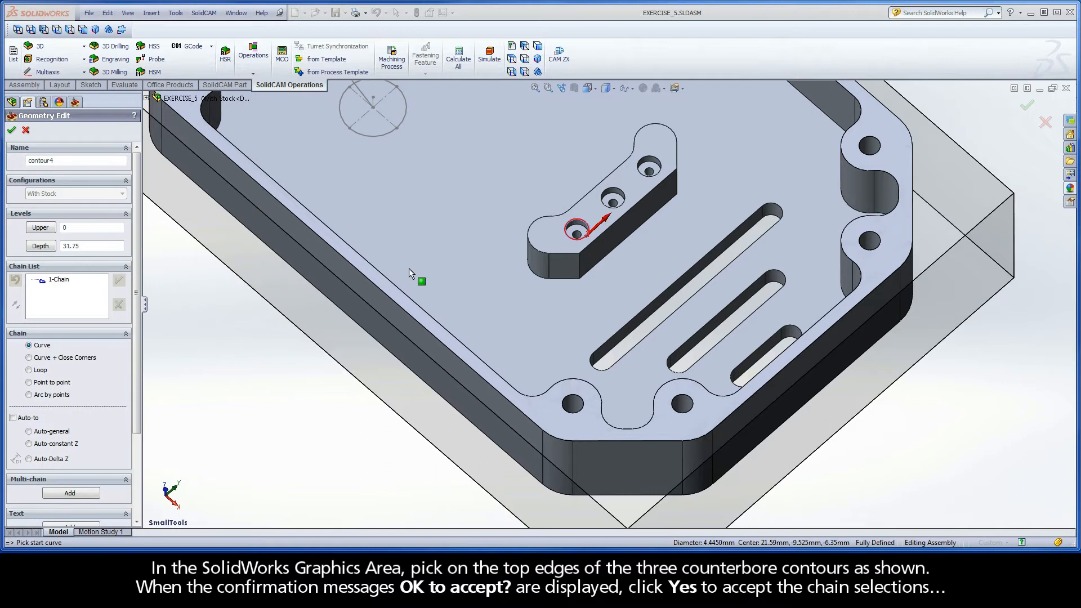
Chain the top edges of the second and third counterbores
{"action": "left_click", "coordinate": [614, 200]}
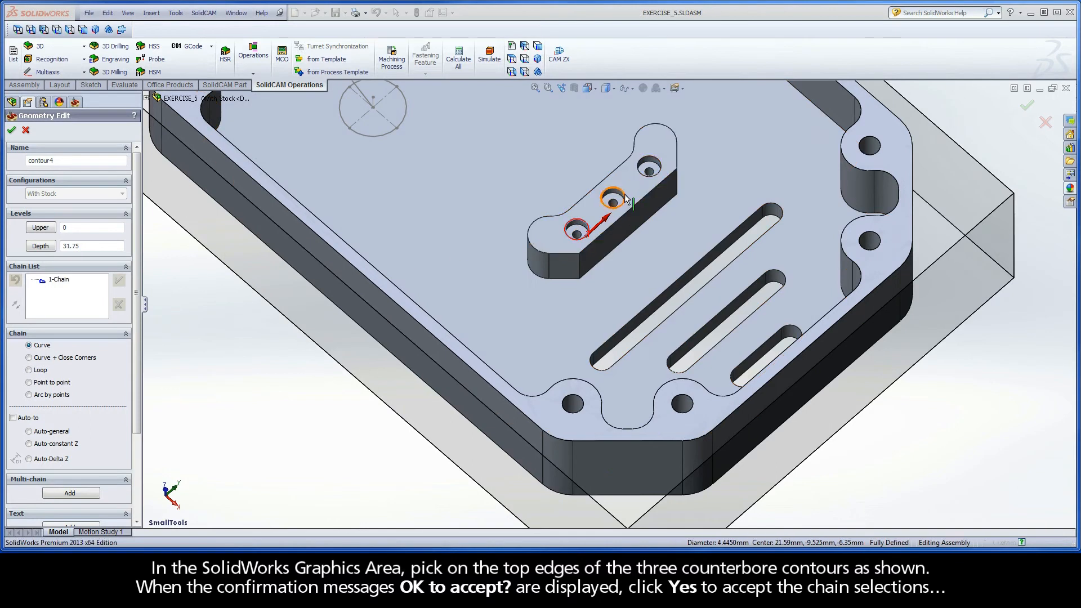
{"action": "left_click", "coordinate": [612, 200]}
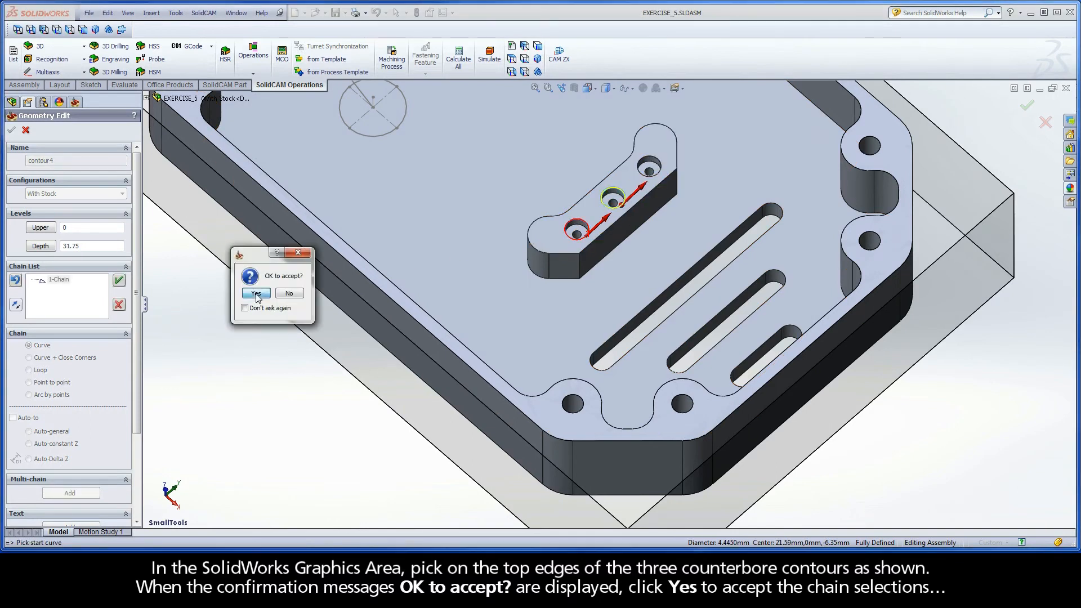
{"action": "left_click", "coordinate": [256, 292]}
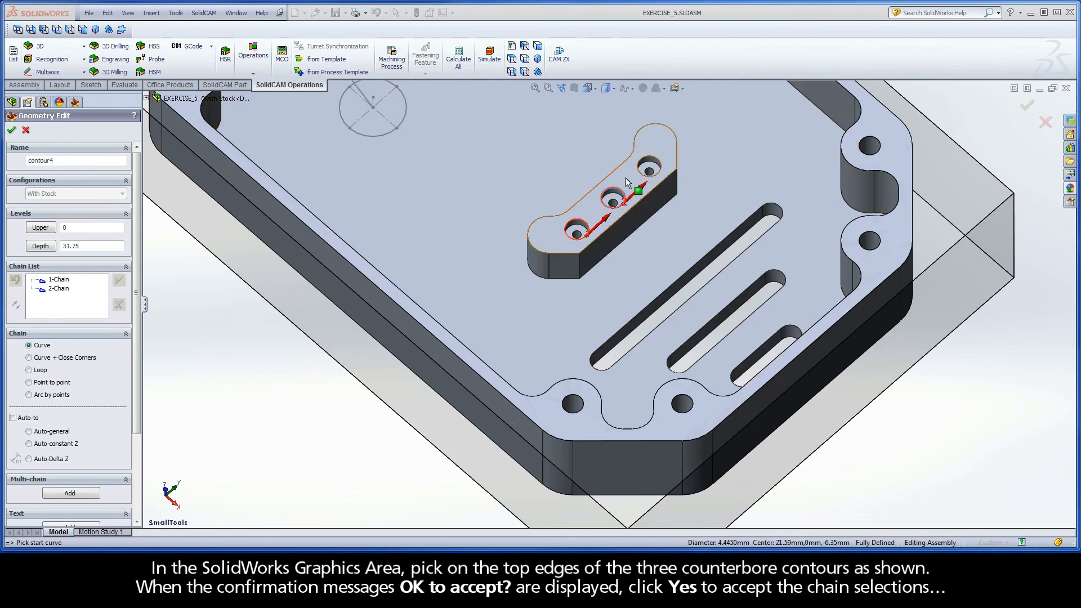
{"action": "left_click", "coordinate": [648, 166]}
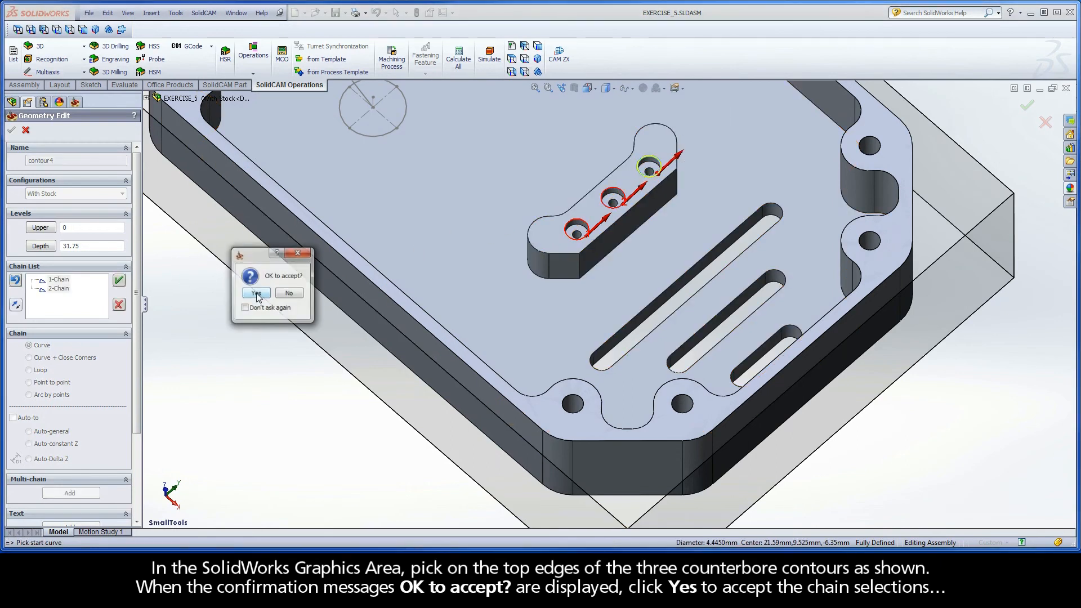
{"action": "left_click", "coordinate": [255, 293]}
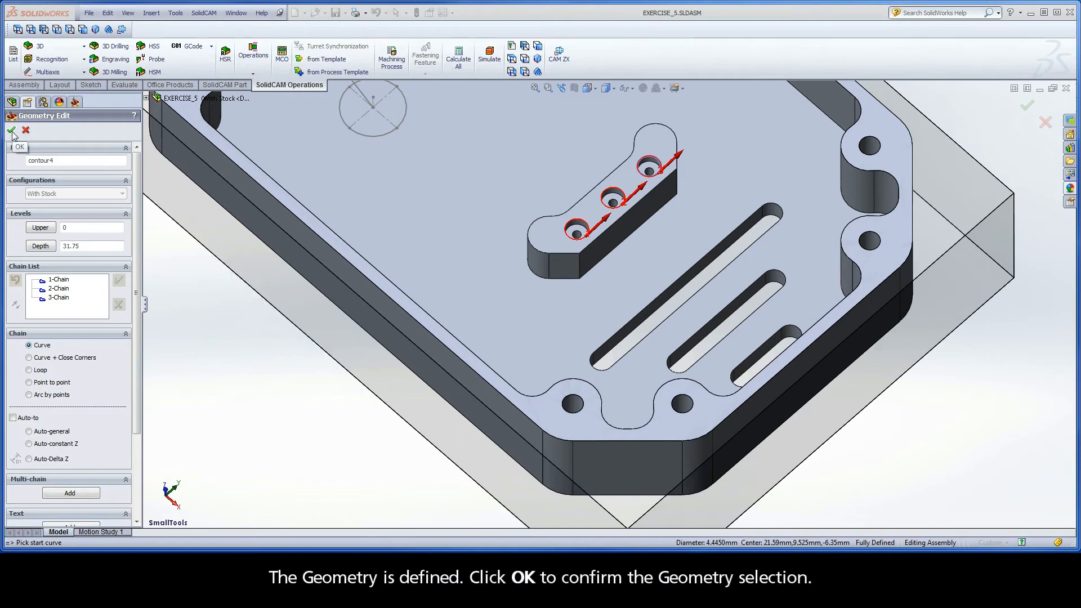
Confirm the three-chain geometry and assign tool 6, the 1.5 mm end mill
{"action": "left_click", "coordinate": [19, 147]}
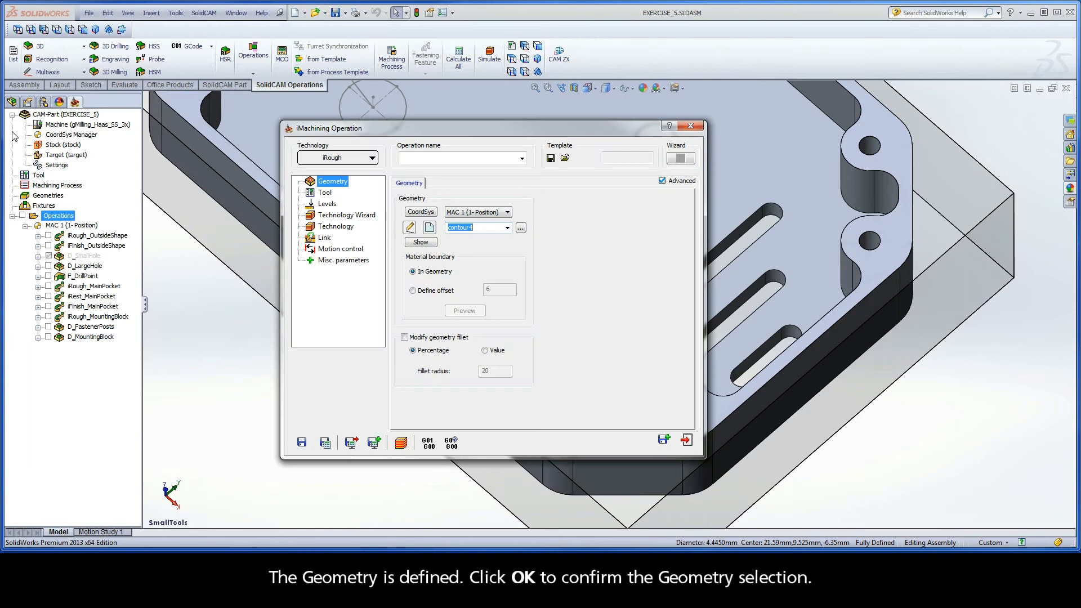
{"action": "left_click", "coordinate": [325, 191]}
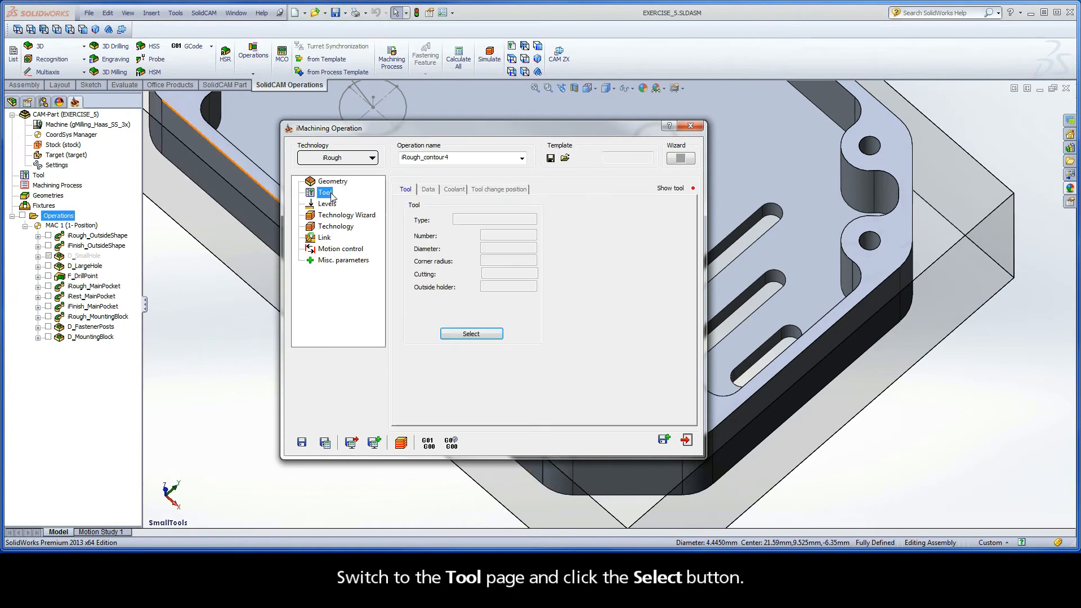
{"action": "left_click", "coordinate": [471, 334]}
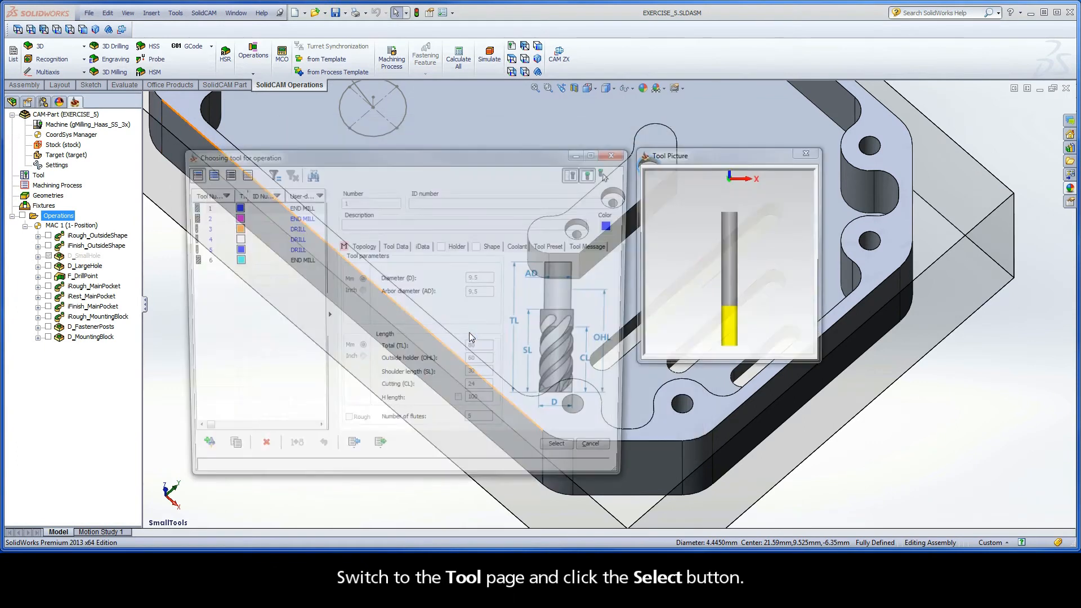
{"action": "left_click", "coordinate": [202, 260]}
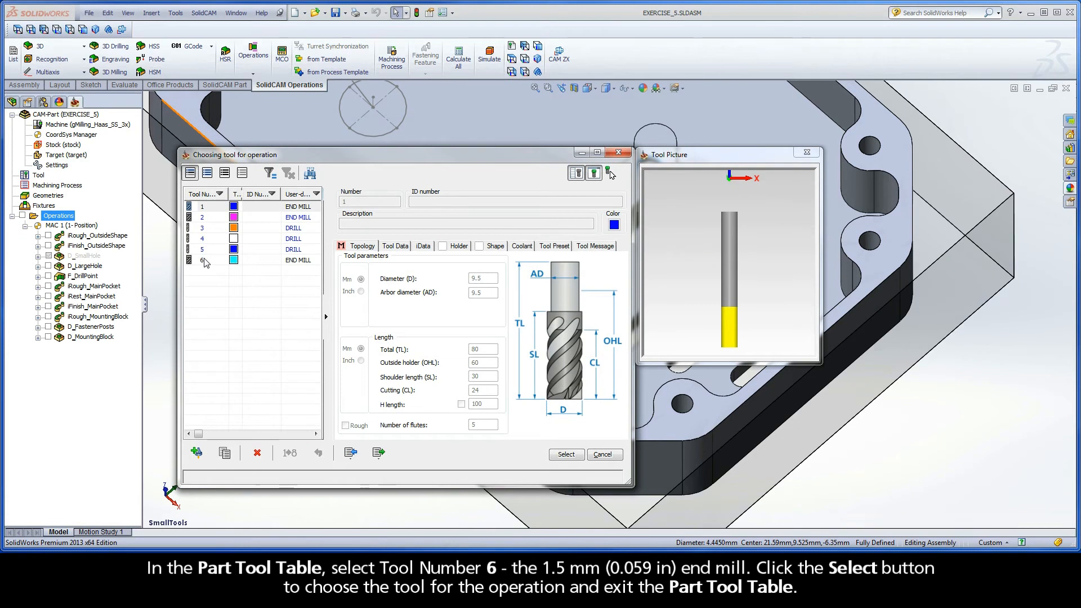
{"action": "left_click", "coordinate": [202, 260]}
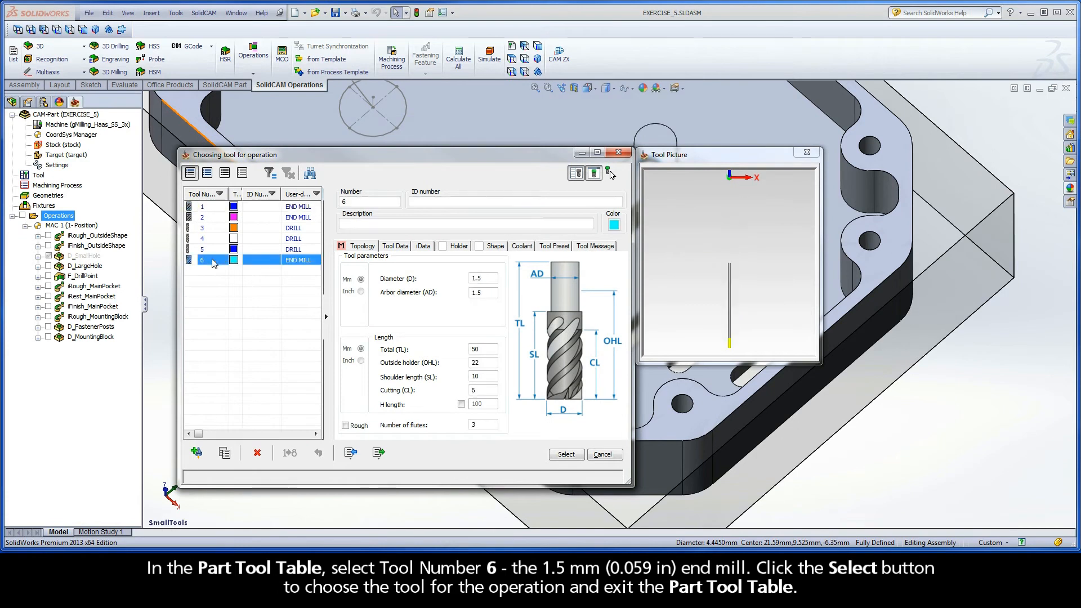
{"action": "left_click", "coordinate": [482, 279]}
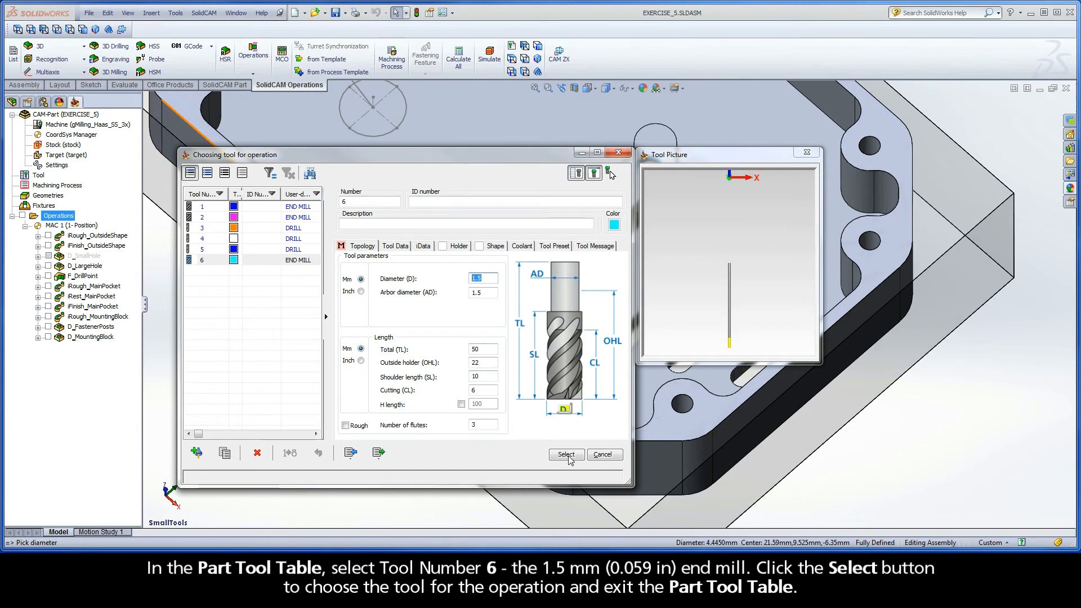
{"action": "left_click", "coordinate": [565, 454]}
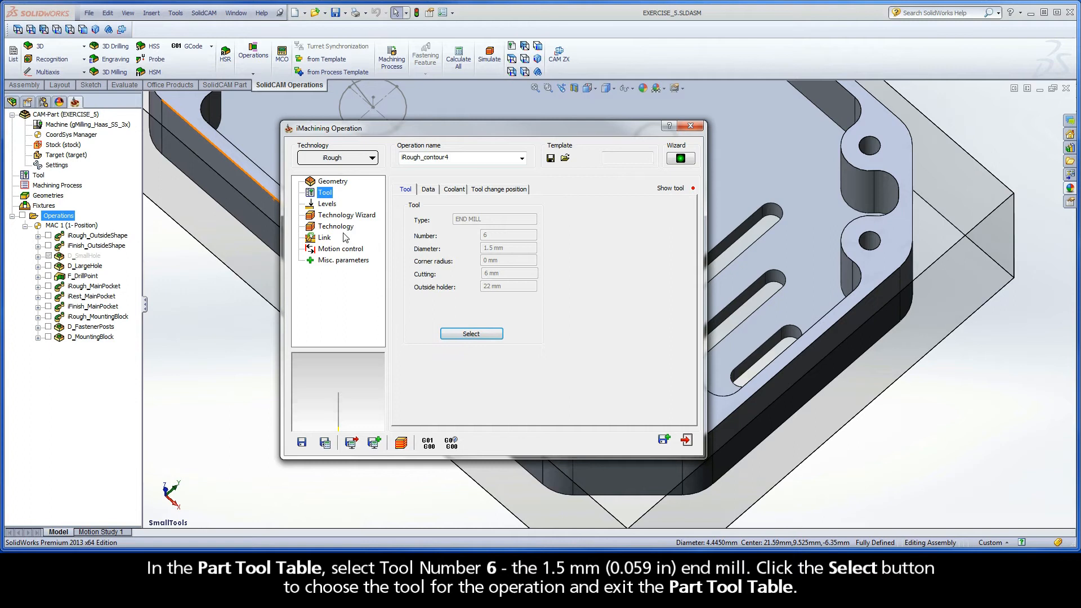
Set the upper level to -6.35 from the mounting block's top face
{"action": "left_click", "coordinate": [327, 203]}
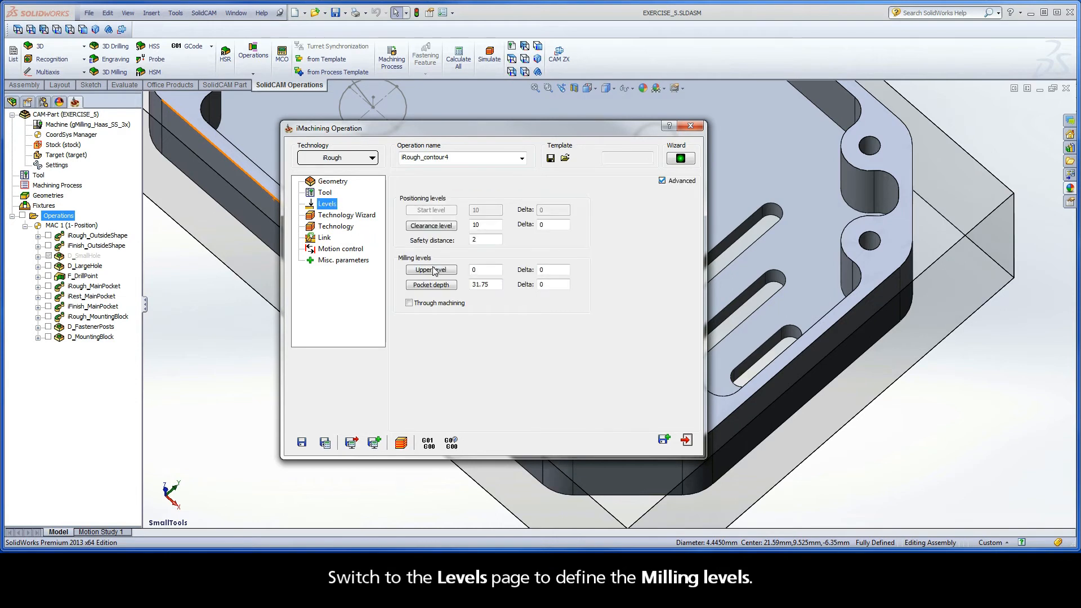
{"action": "left_click", "coordinate": [430, 269]}
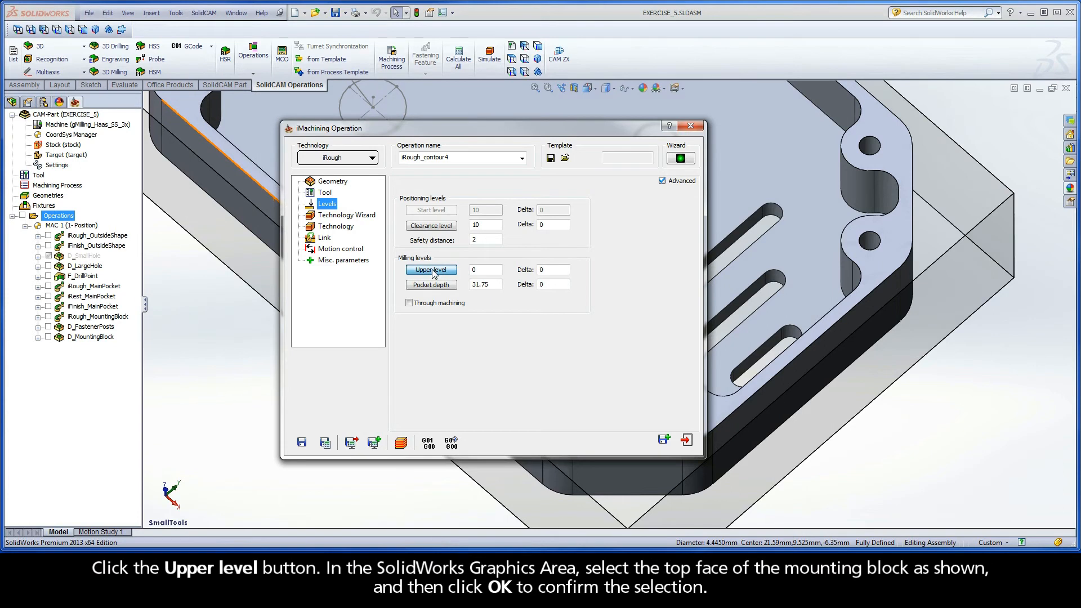
{"action": "left_click", "coordinate": [430, 270]}
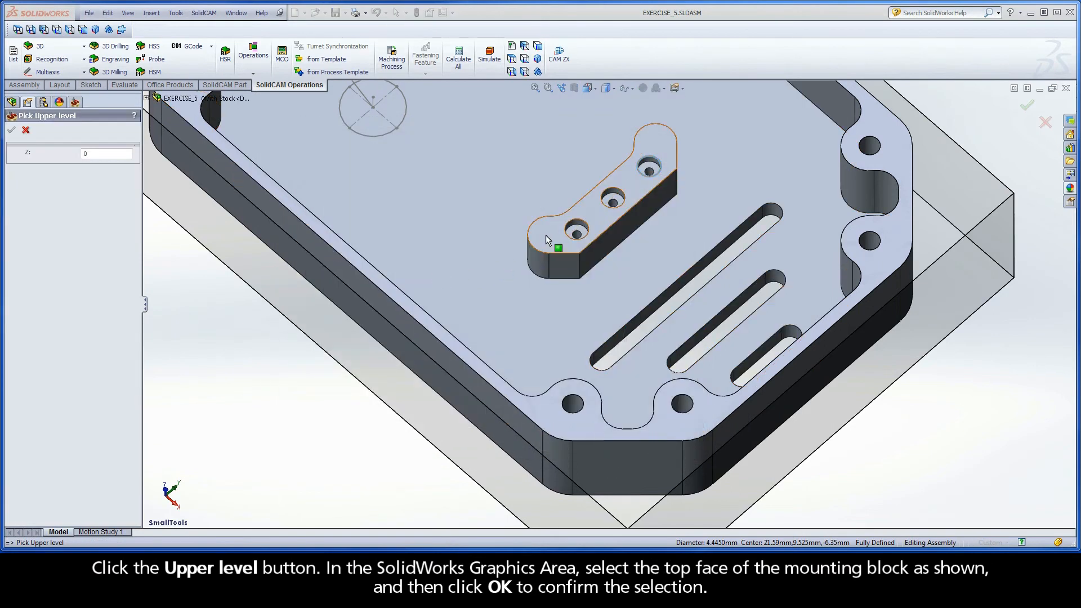
{"action": "left_click", "coordinate": [547, 239]}
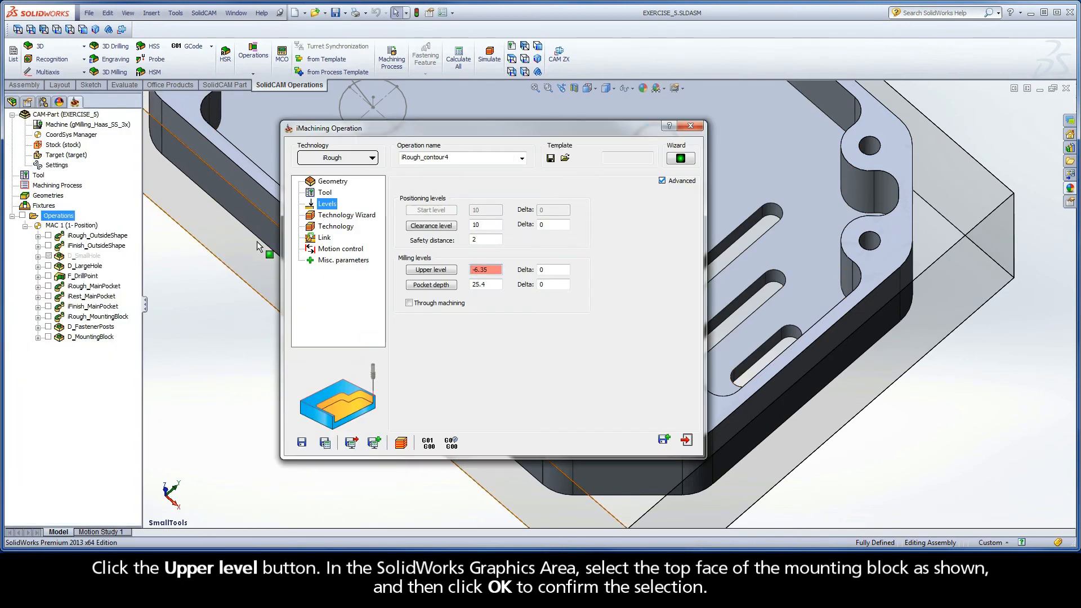
Set the pocket depth to 2 from a counterbore floor
{"action": "left_click", "coordinate": [431, 285]}
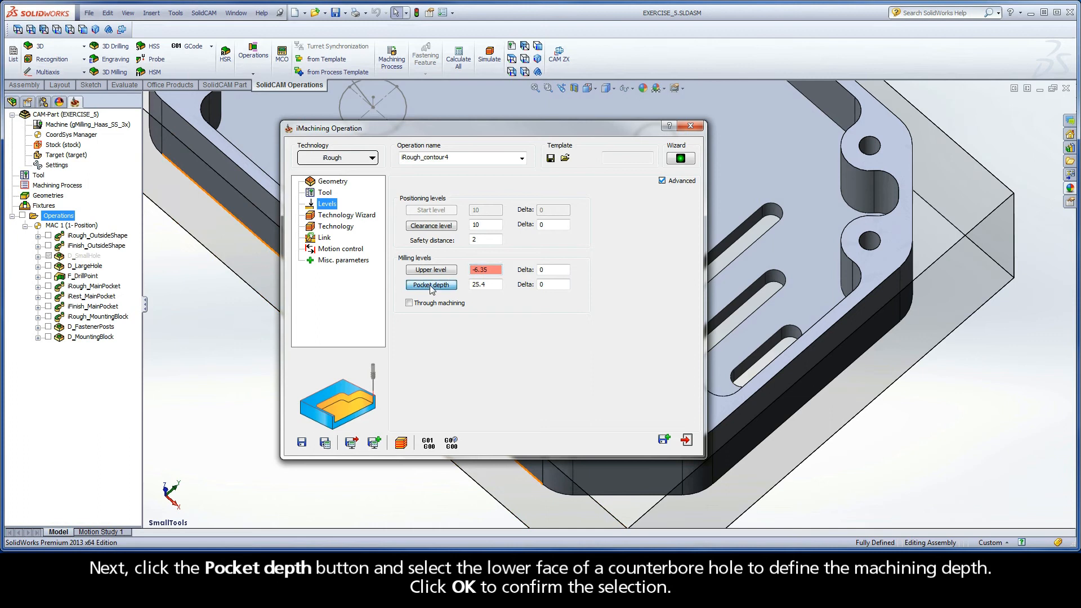
{"action": "left_click", "coordinate": [430, 285]}
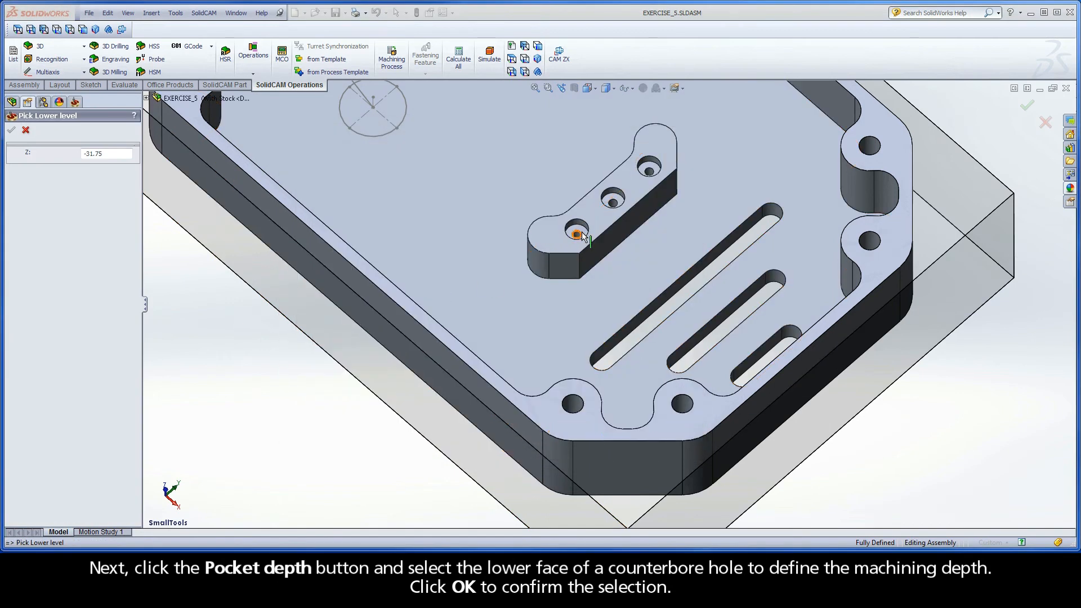
{"action": "left_click", "coordinate": [575, 235]}
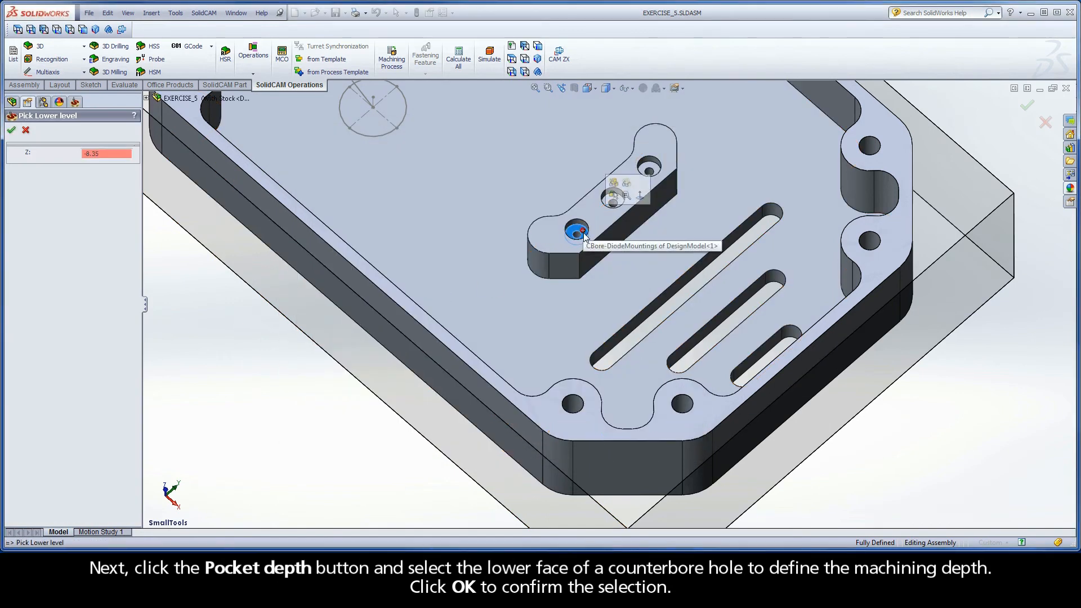
{"action": "left_click", "coordinate": [578, 233]}
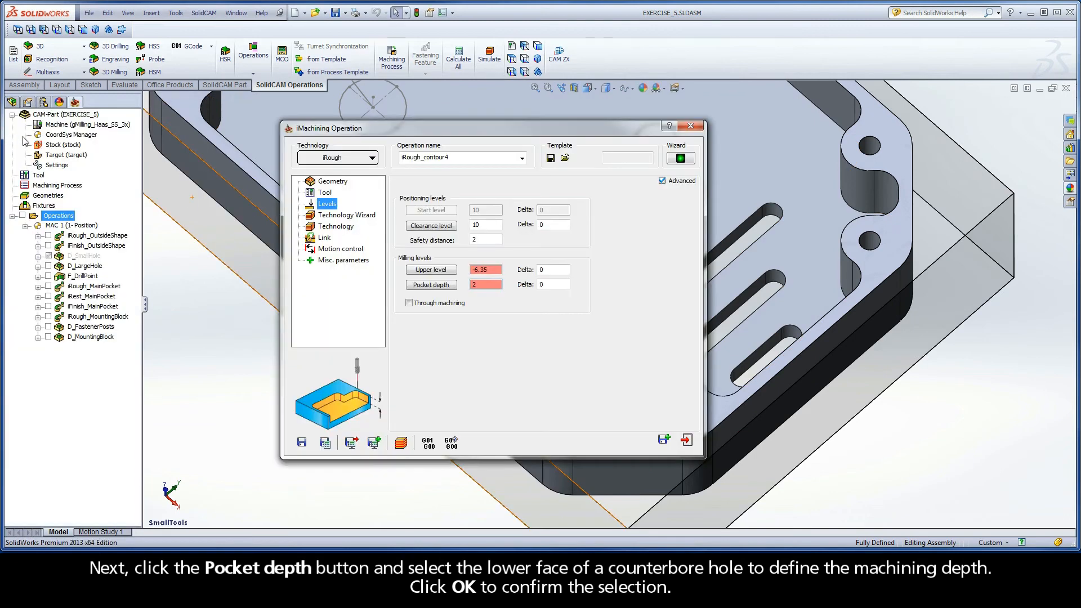
Drag the Technology Wizard machining level down to 1 (6061 rpm, 141 mm/min)
{"action": "left_click", "coordinate": [347, 214]}
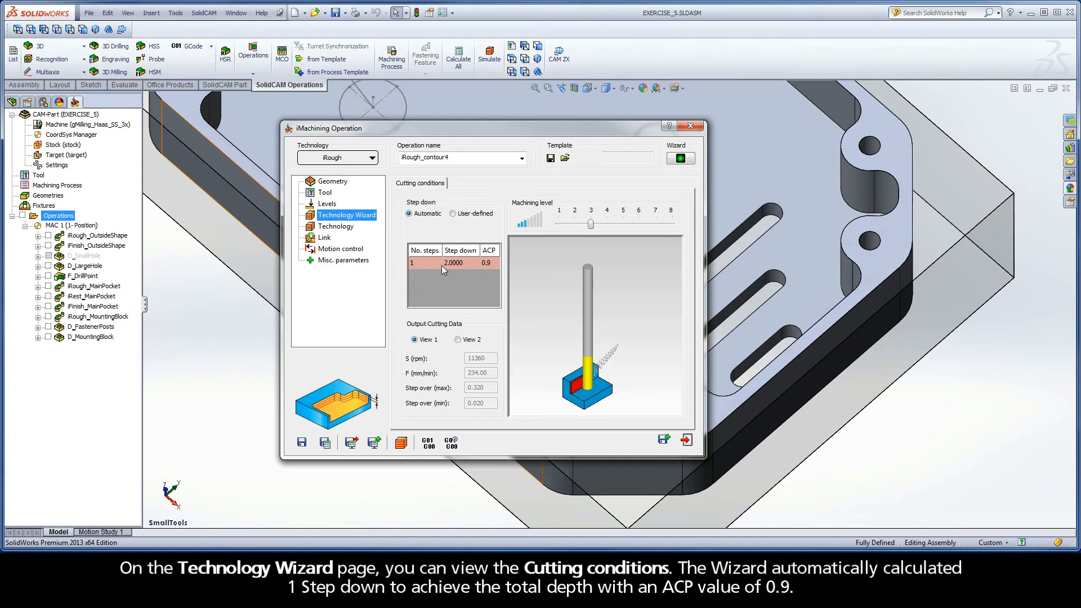
{"action": "mouse_move", "coordinate": [492, 270]}
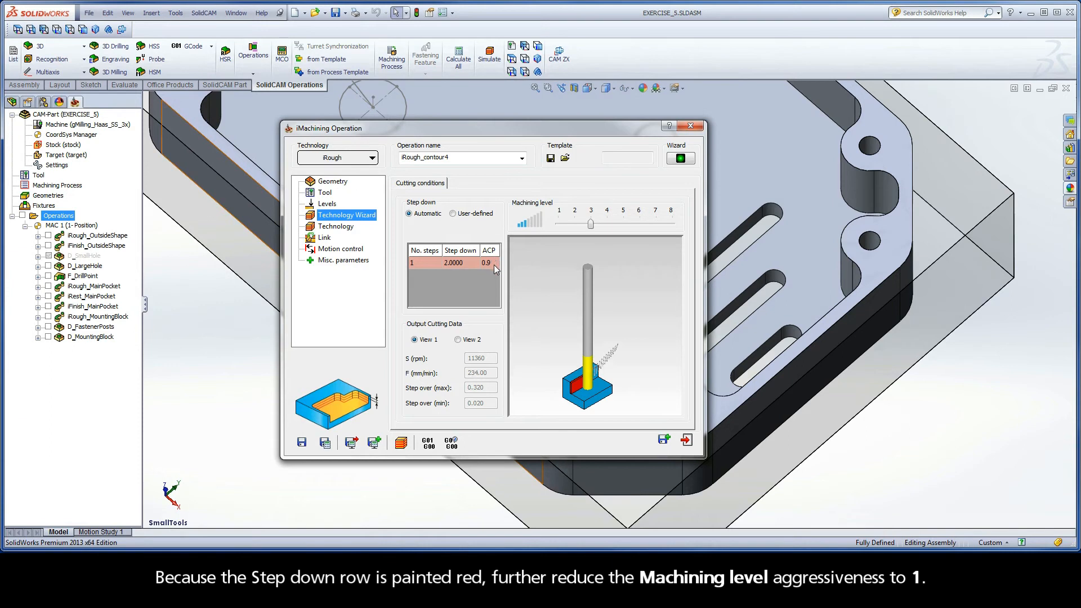
{"action": "left_click_drag", "start_coordinate": [590, 224], "coordinate": [576, 224]}
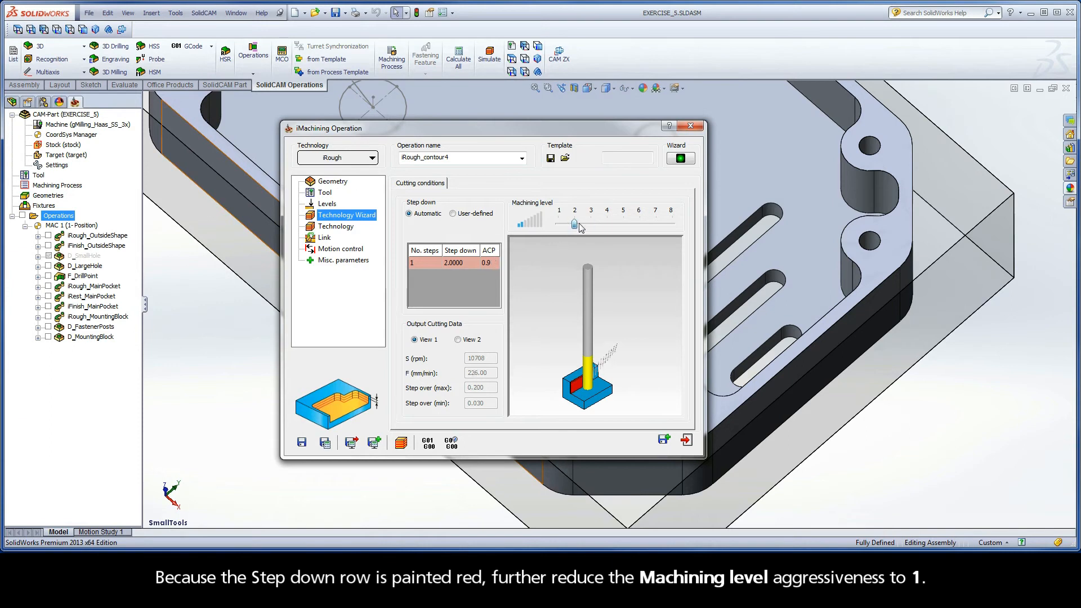
{"action": "left_click_drag", "start_coordinate": [577, 223], "coordinate": [559, 224]}
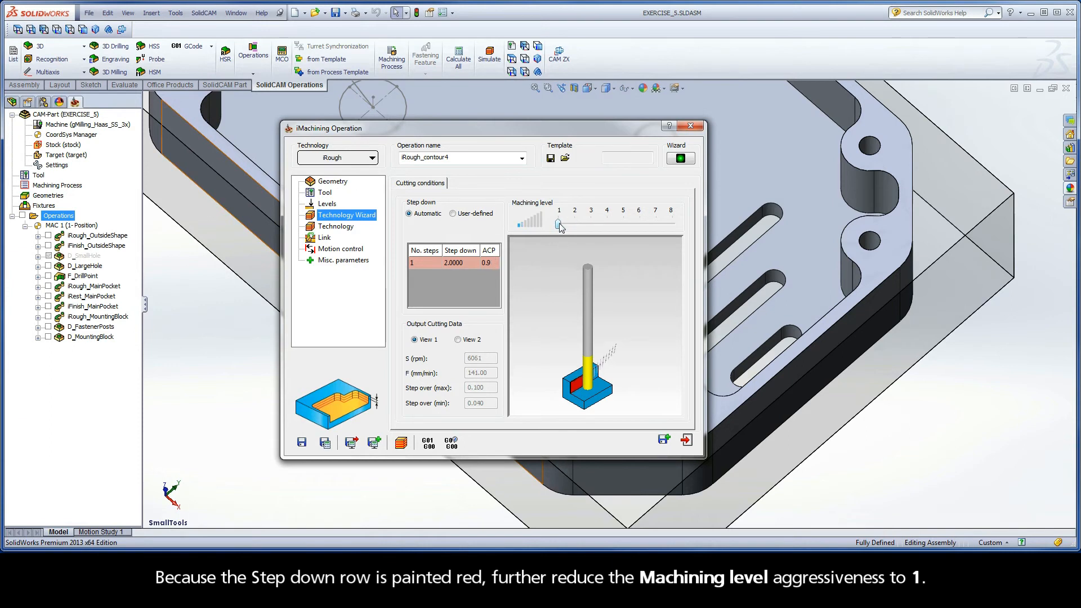
{"action": "left_click", "coordinate": [337, 227]}
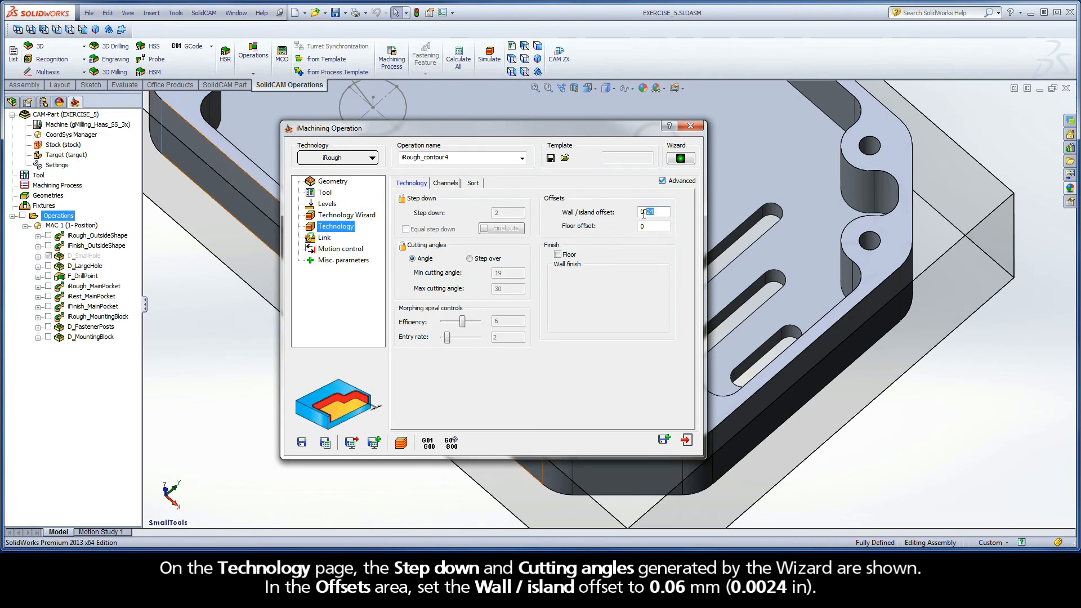
Enter 0.06 as the wall/island offset, keeping floor offset at 0
{"action": "type", "text": "0.06"}
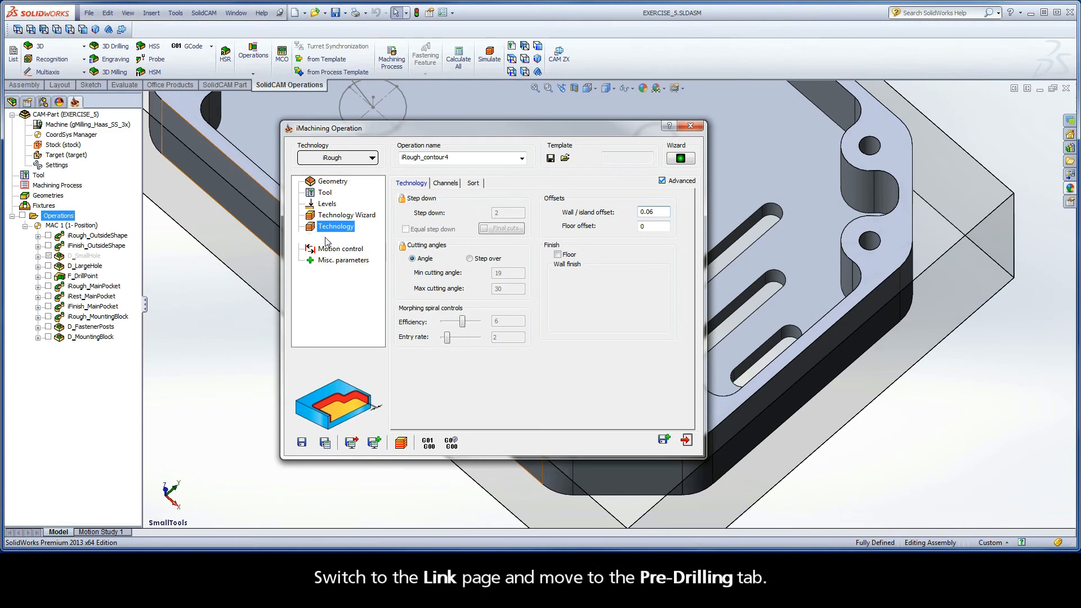
Enable pre-drilling entry through the D_MountingBlock drill holes on the Link page
{"action": "left_click", "coordinate": [324, 226]}
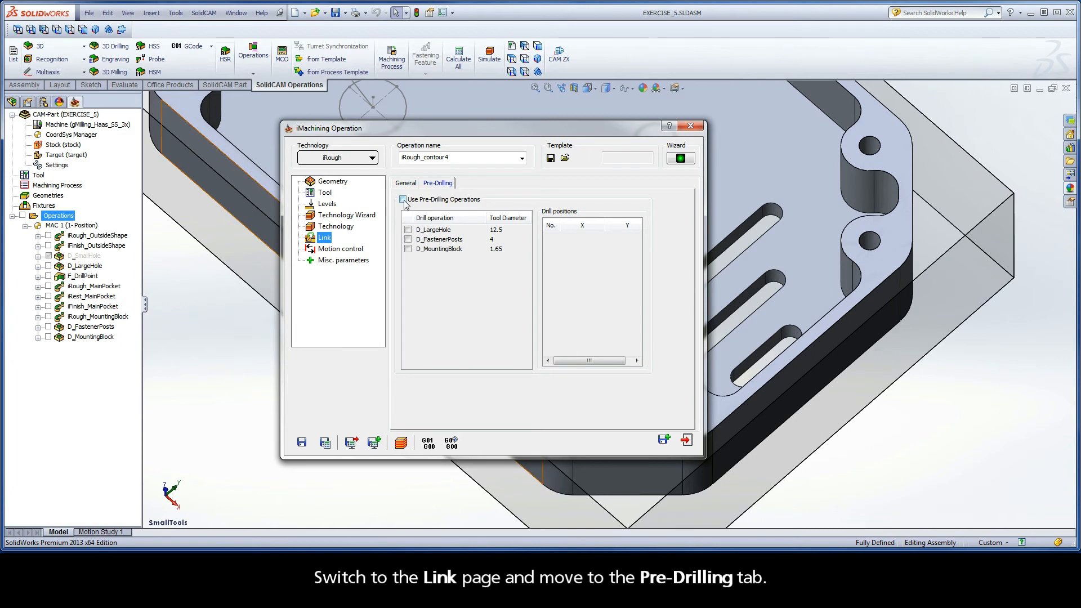
{"action": "left_click", "coordinate": [403, 199]}
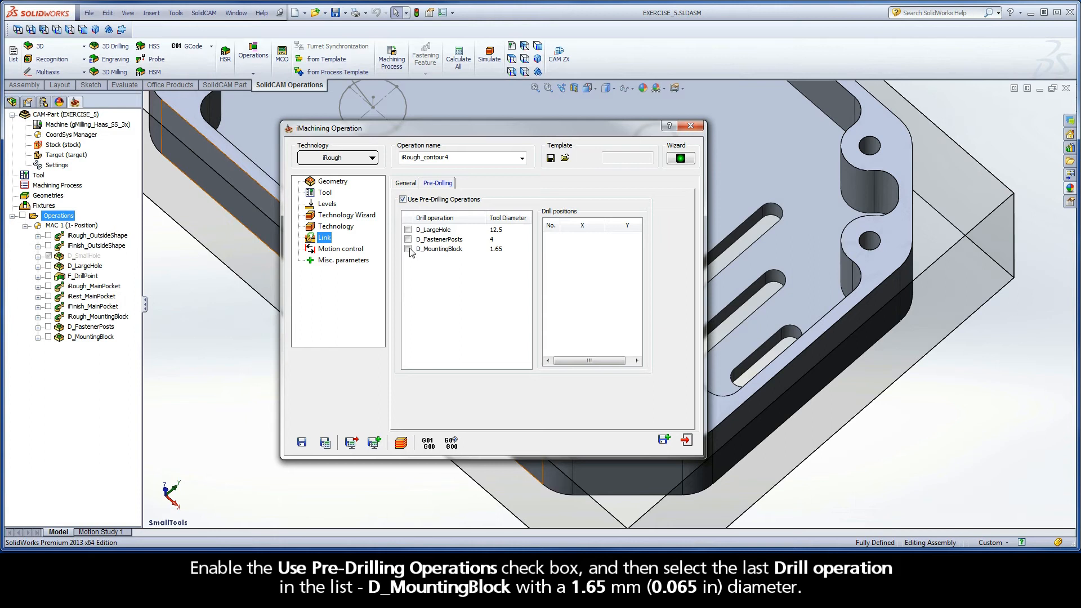
{"action": "left_click", "coordinate": [408, 249]}
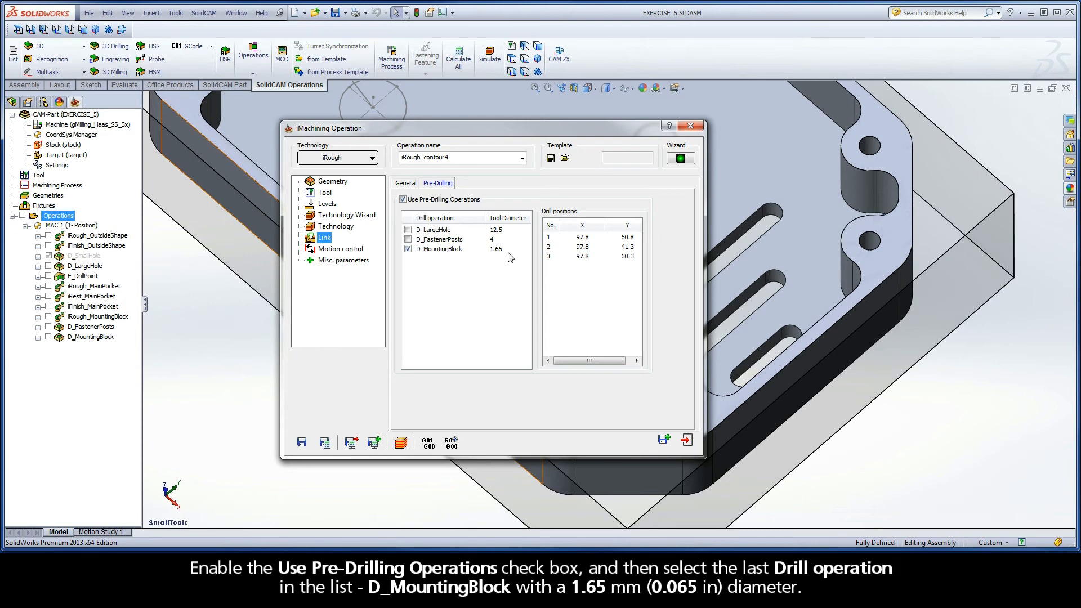
{"action": "mouse_move", "coordinate": [554, 239]}
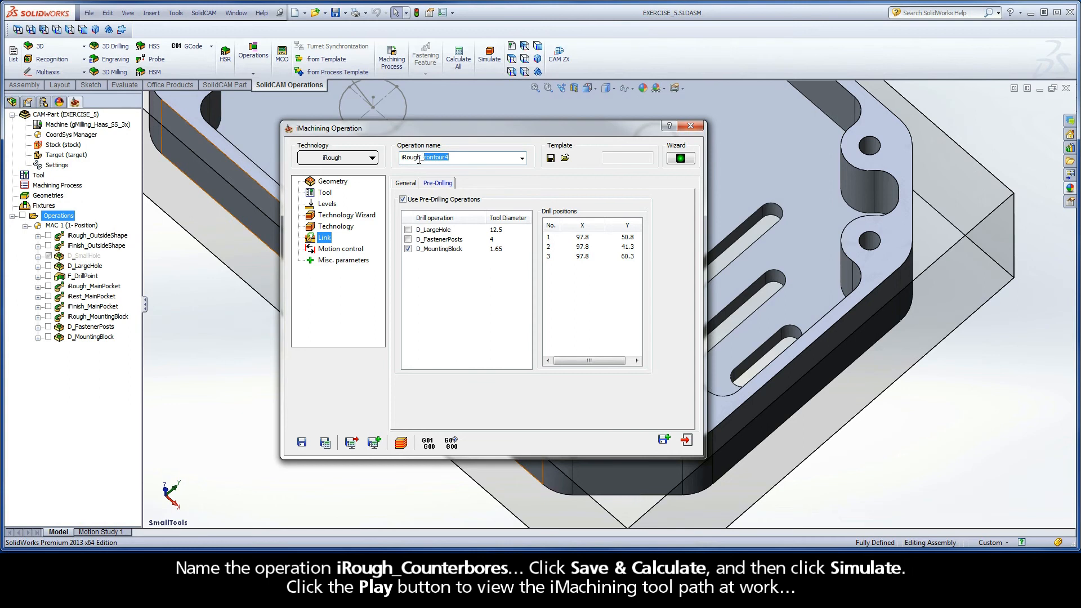
Name the operation iRough_Counterbores and save and calculate its toolpath
{"action": "type", "text": "iRough_Counterbores"}
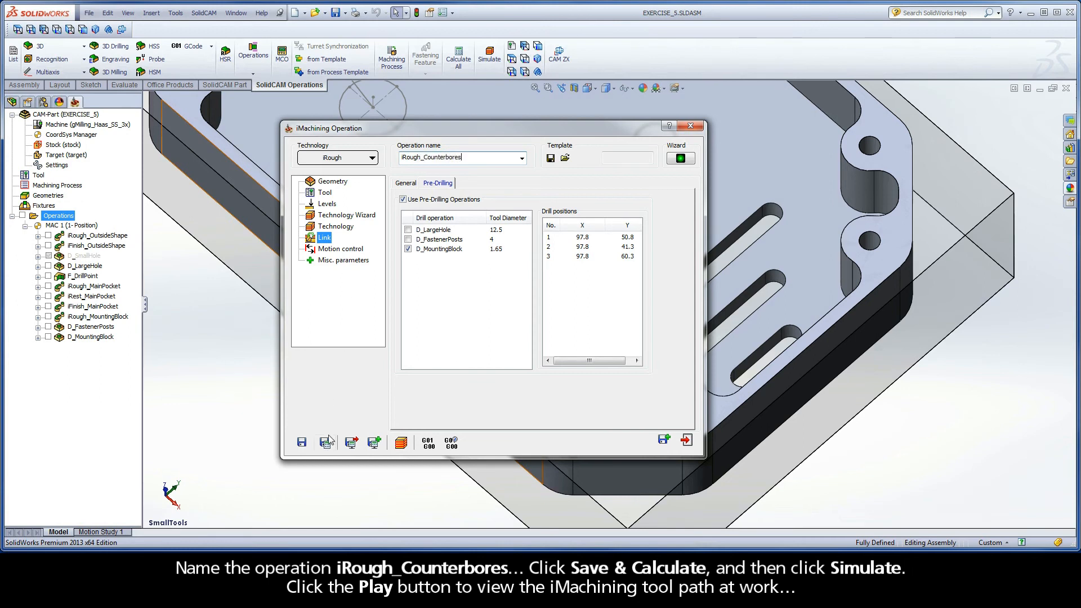
{"action": "left_click", "coordinate": [324, 442]}
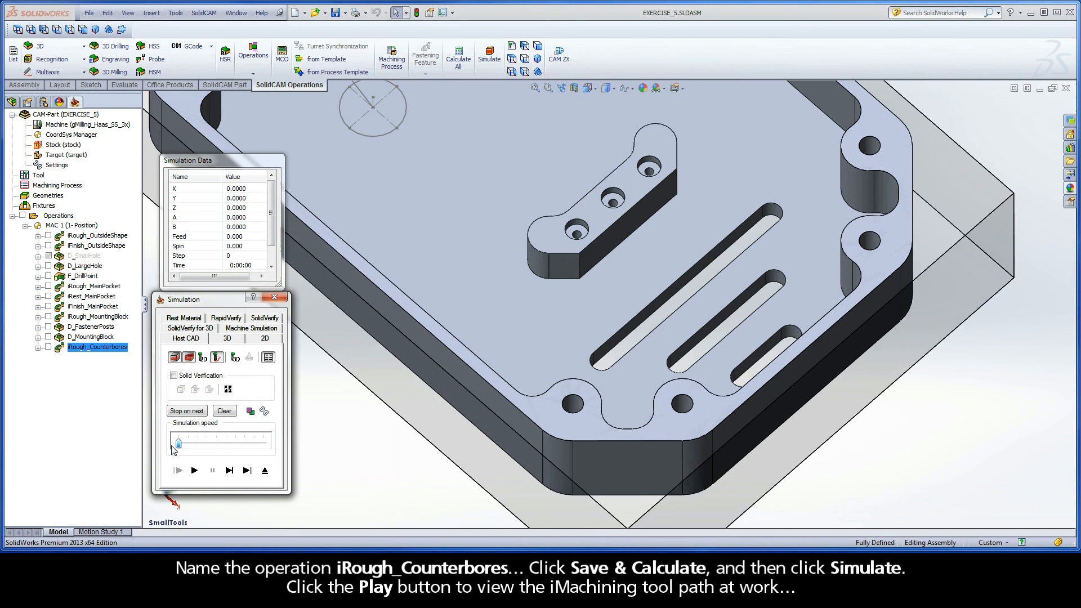
Play the iRough_Counterbores simulation at higher speed, then exit to the operation dialog
{"action": "left_click", "coordinate": [193, 470]}
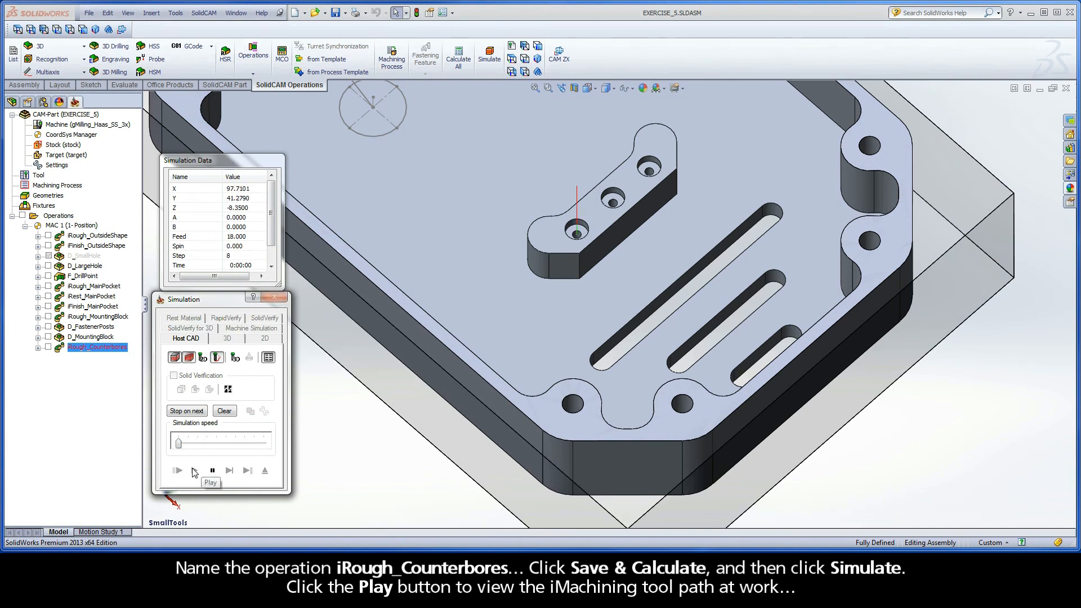
{"action": "left_click", "coordinate": [176, 470]}
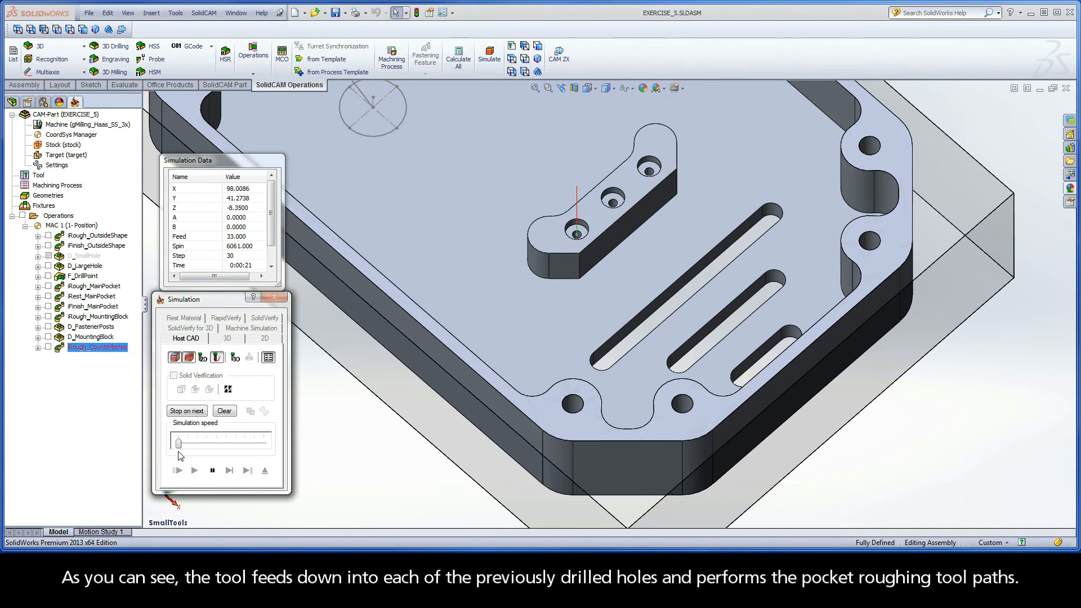
{"action": "left_click_drag", "start_coordinate": [178, 442], "coordinate": [207, 442]}
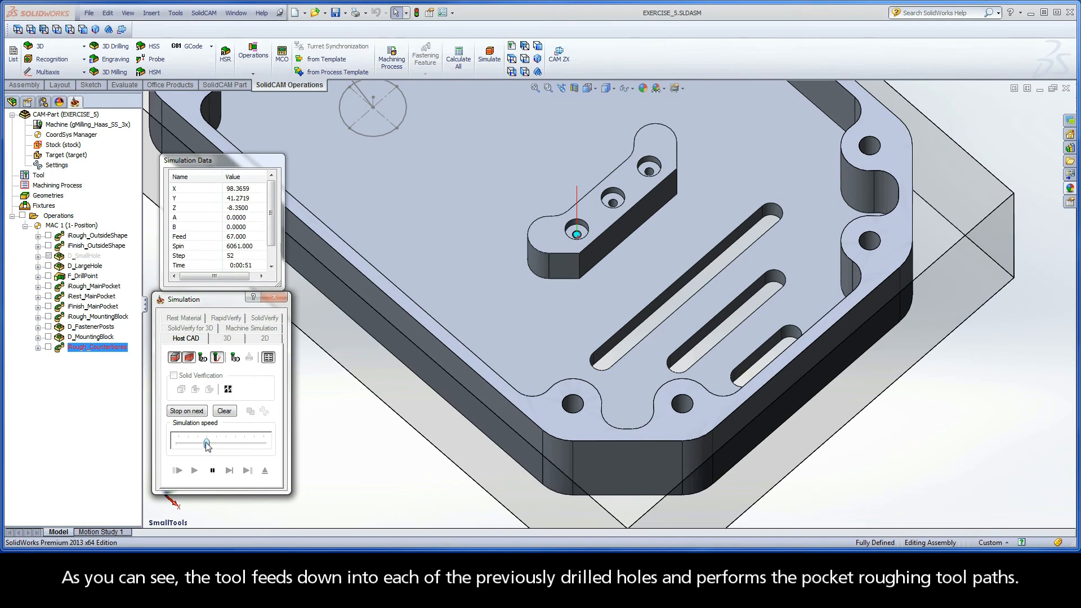
{"action": "left_click", "coordinate": [193, 470]}
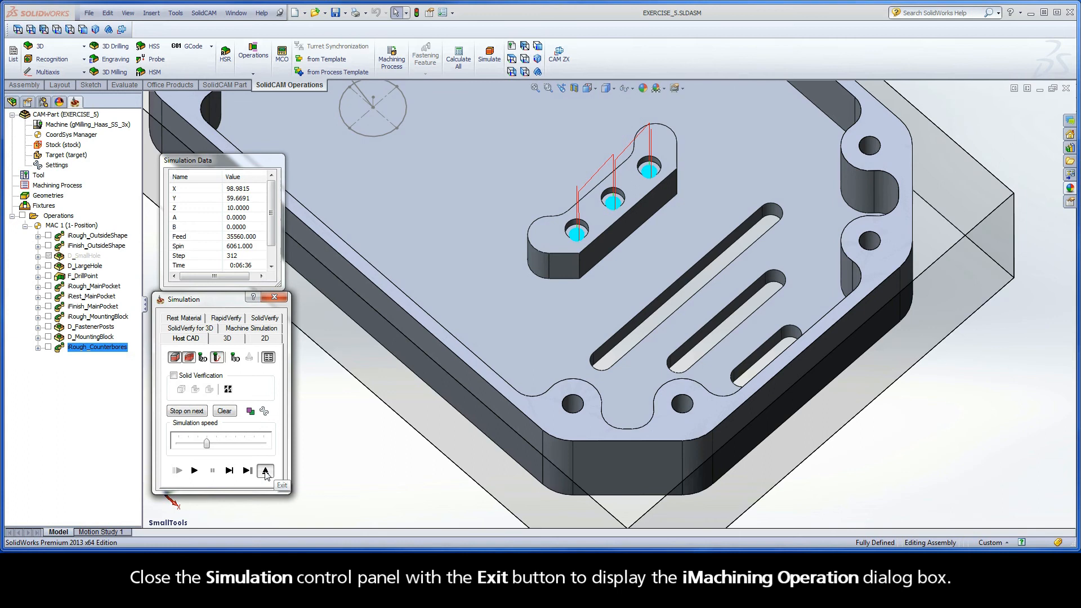
{"action": "left_click", "coordinate": [265, 471]}
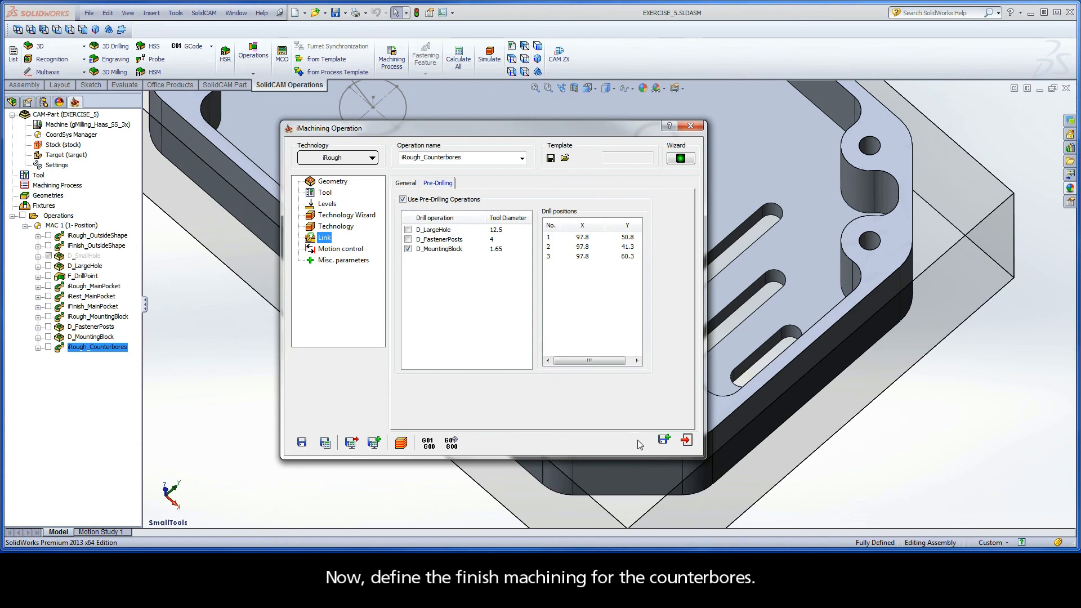
{"action": "mouse_move", "coordinate": [664, 440]}
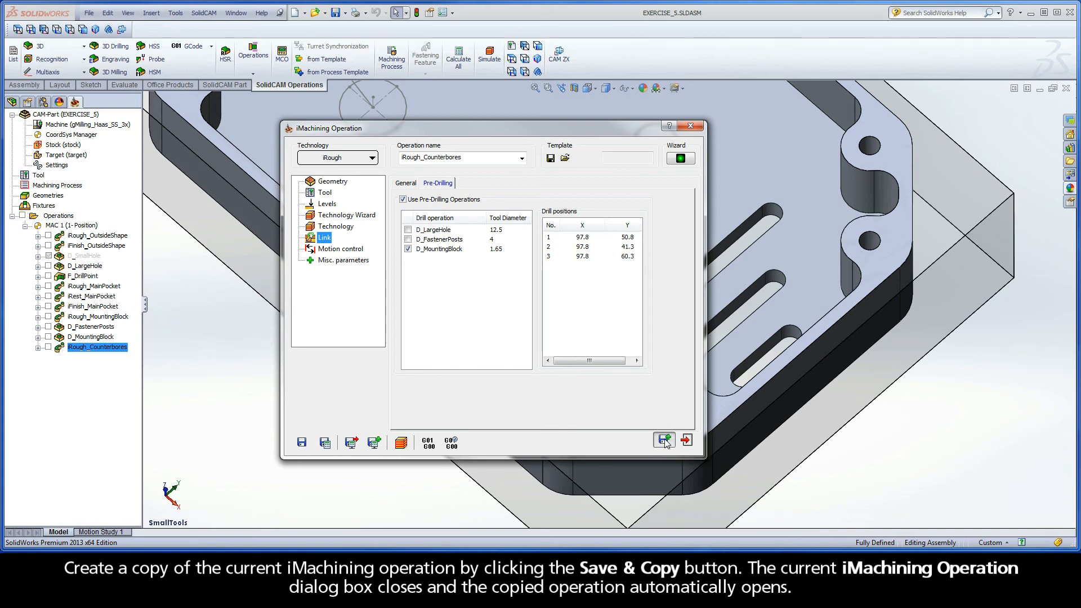
Save iRough_Counterbores and create its copy iRough_Counterbores_1 with Save & Copy
{"action": "left_click", "coordinate": [663, 439]}
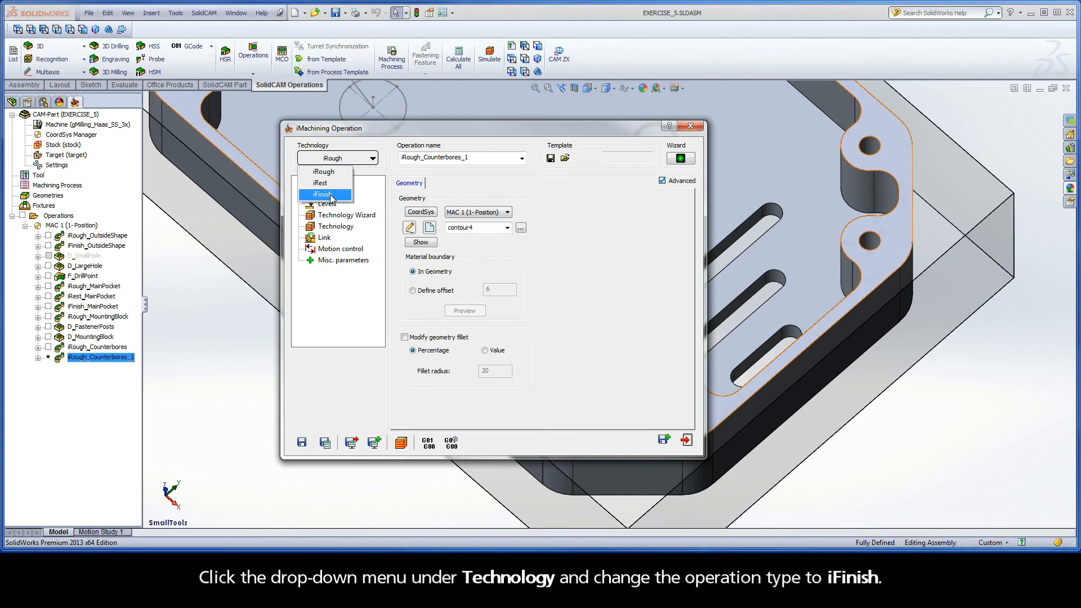
Switch the copy to iFinish, keeping the roughing geometry, 1.5 mm tool and milling levels
{"action": "left_click", "coordinate": [326, 194]}
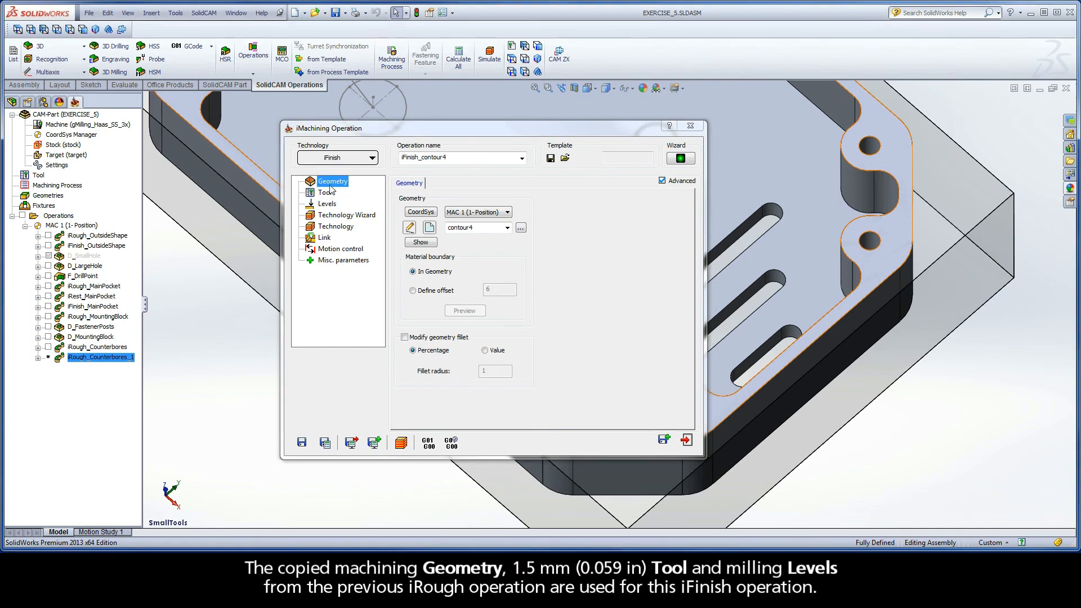
{"action": "left_click", "coordinate": [324, 192]}
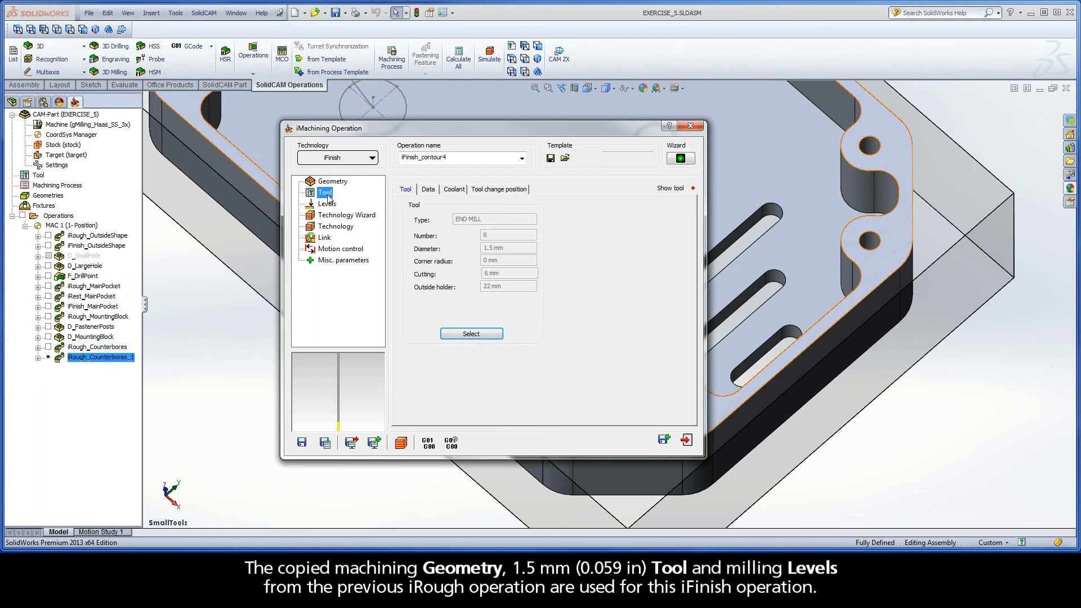
{"action": "left_click", "coordinate": [326, 203]}
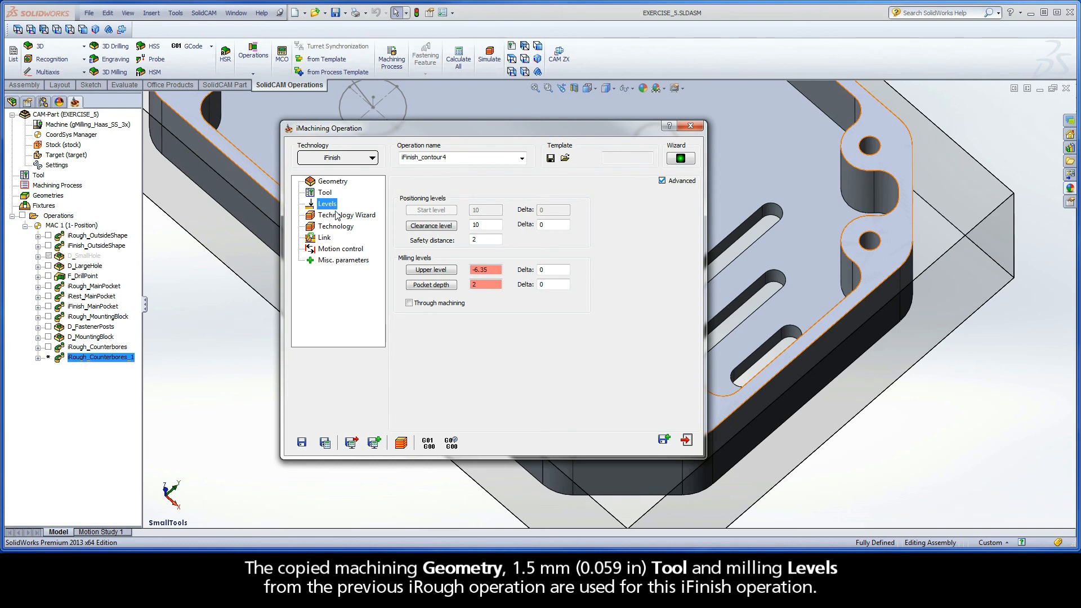
{"action": "left_click", "coordinate": [347, 214]}
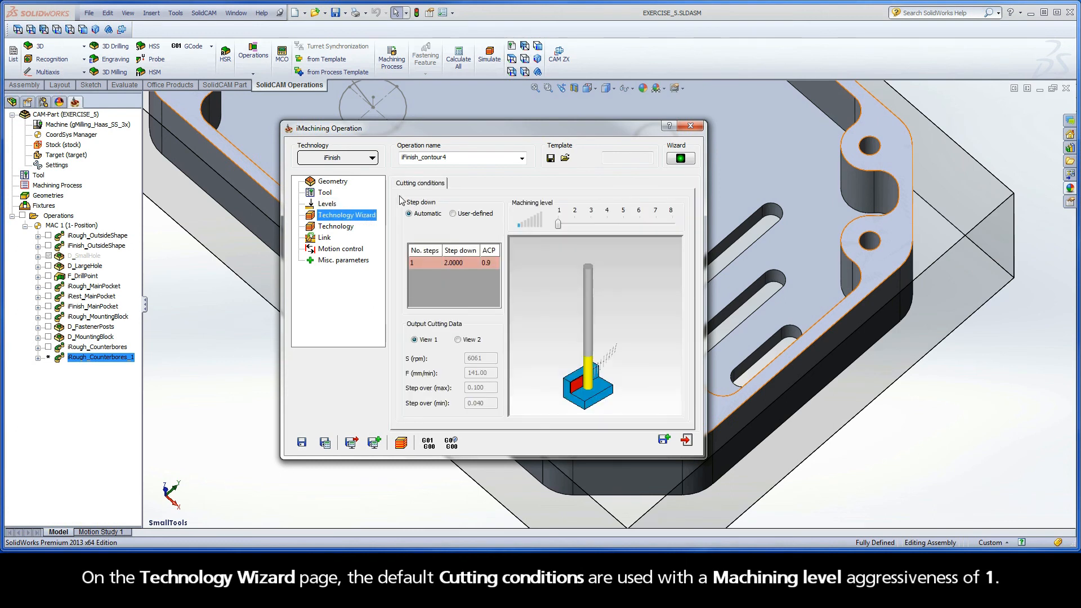
{"action": "mouse_move", "coordinate": [449, 194]}
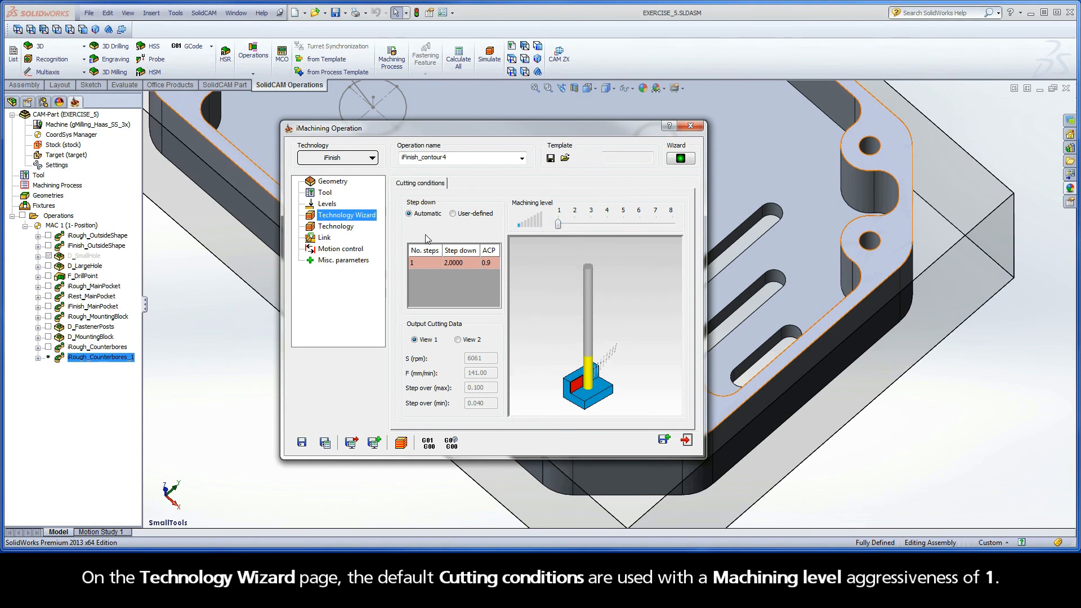
Keep machining level 1 cutting conditions and show the finishing Technology page
{"action": "left_click", "coordinate": [337, 227]}
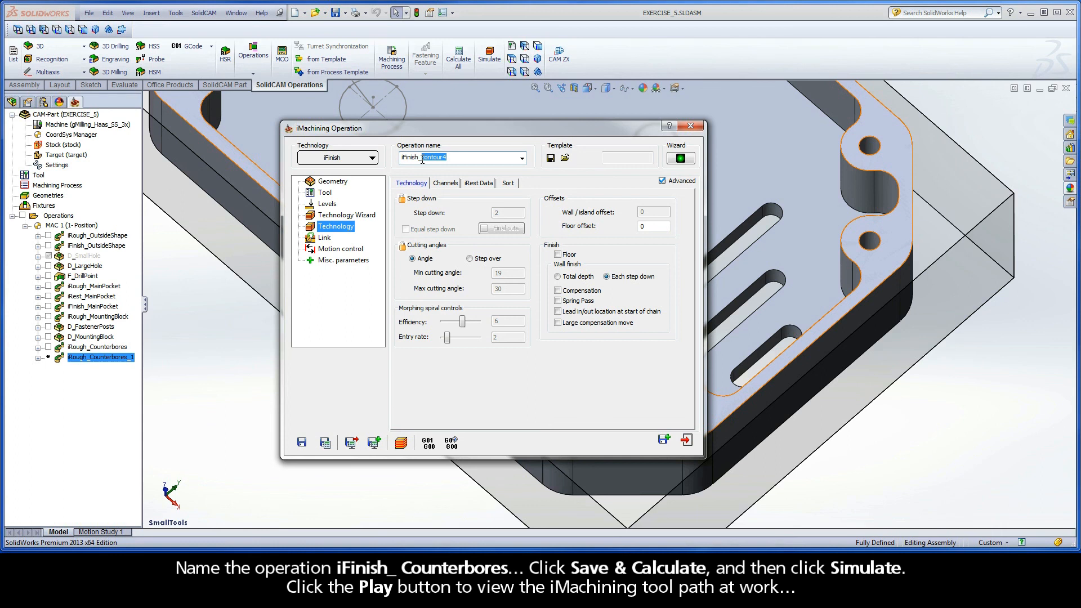
Name the operation iFinish_Counterbores and save and calculate its toolpath
{"action": "type", "text": "iFinish_Counterbores"}
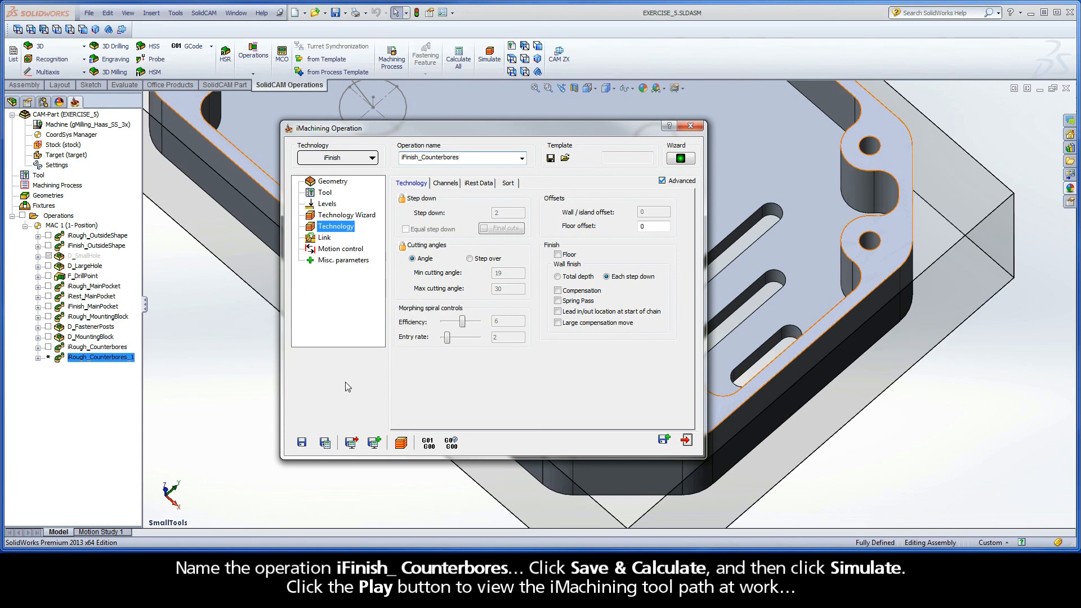
{"action": "left_click", "coordinate": [324, 443]}
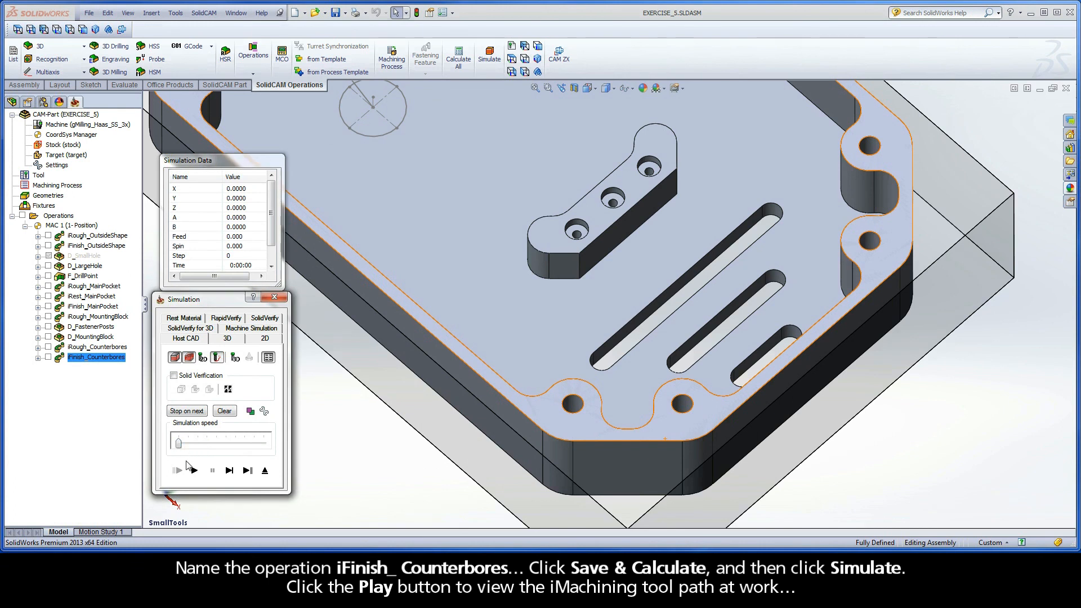
Play the iFinish_Counterbores simulation, then exit the simulation and operation dialog
{"action": "left_click", "coordinate": [176, 471]}
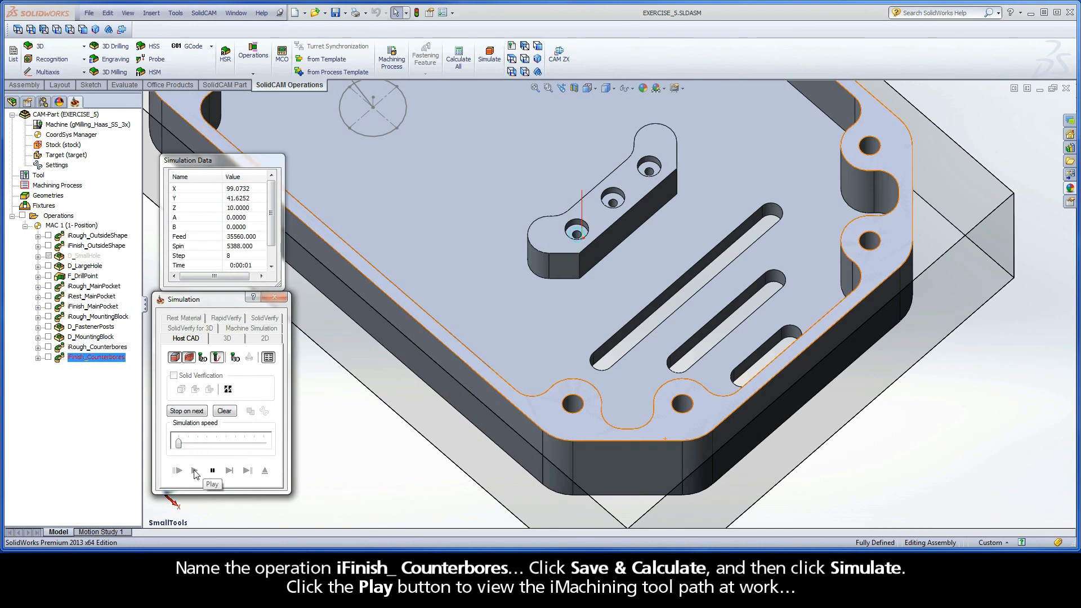
{"action": "left_click", "coordinate": [177, 471]}
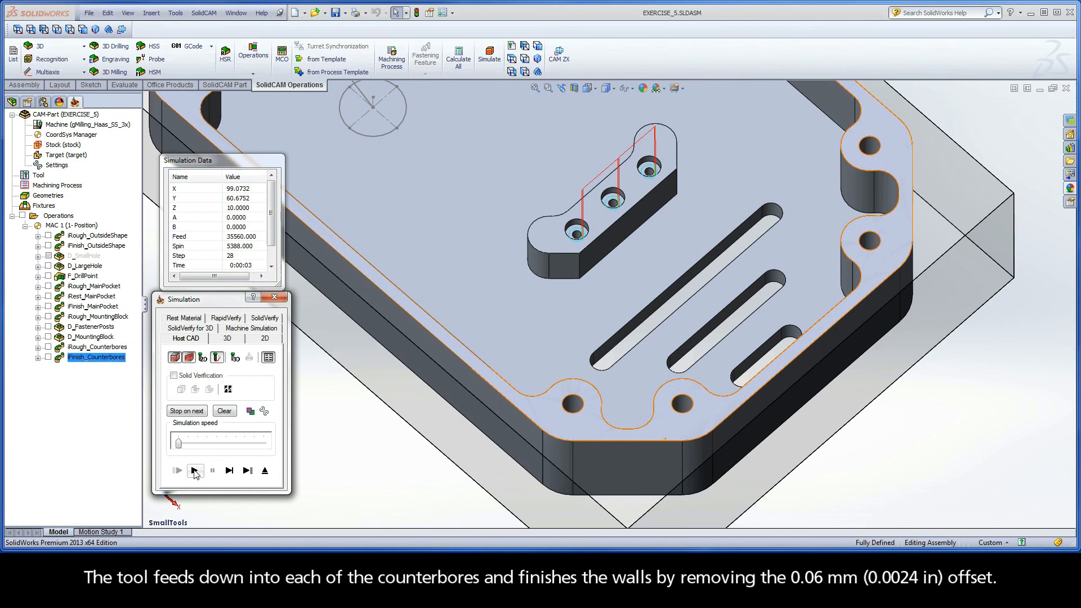
{"action": "mouse_move", "coordinate": [195, 471]}
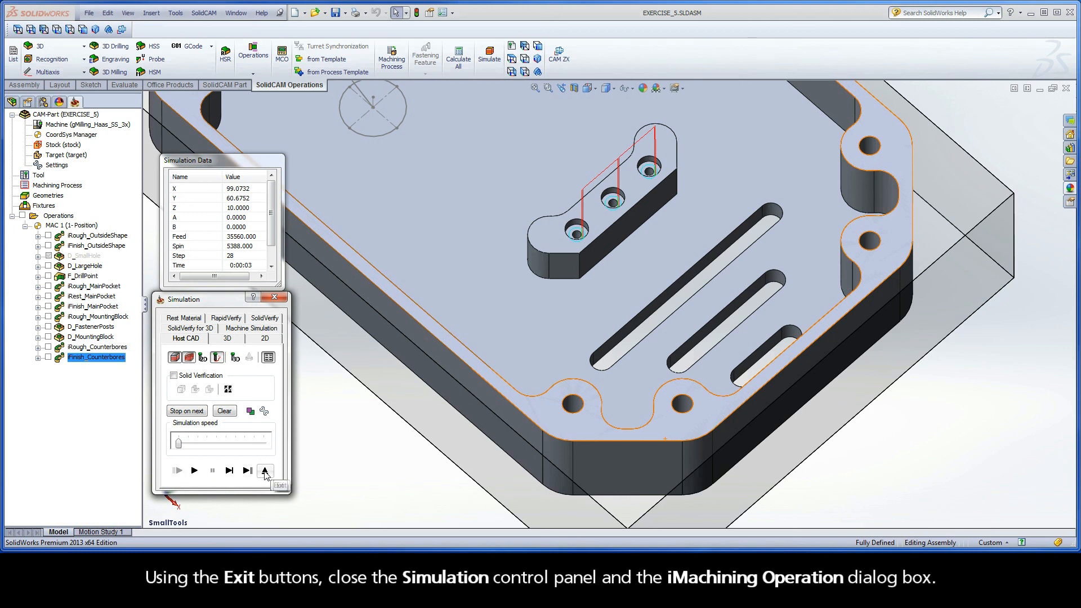
{"action": "left_click", "coordinate": [264, 471]}
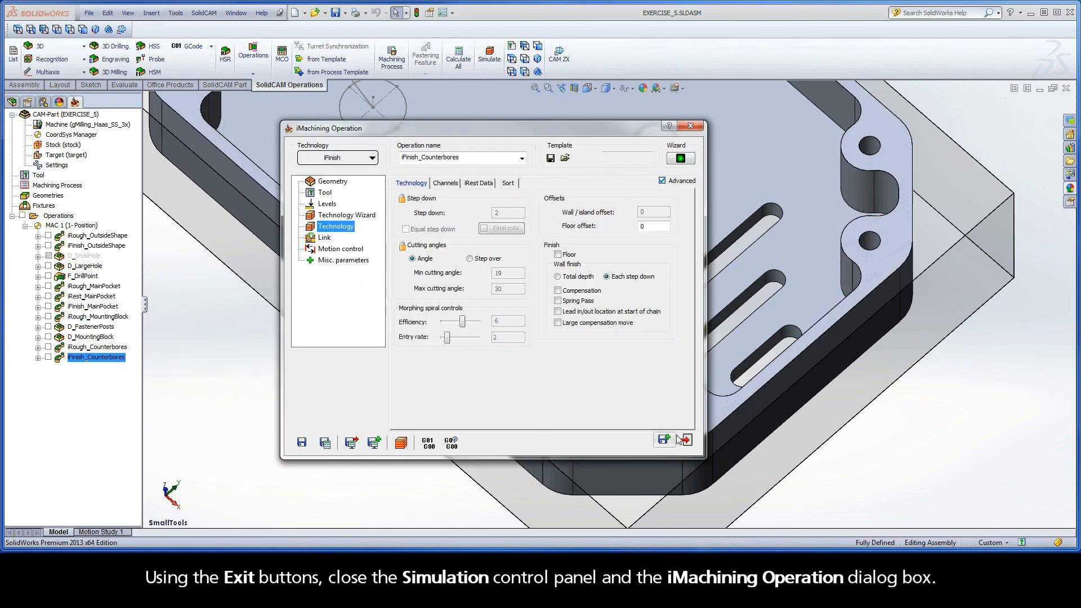
{"action": "left_click", "coordinate": [685, 439]}
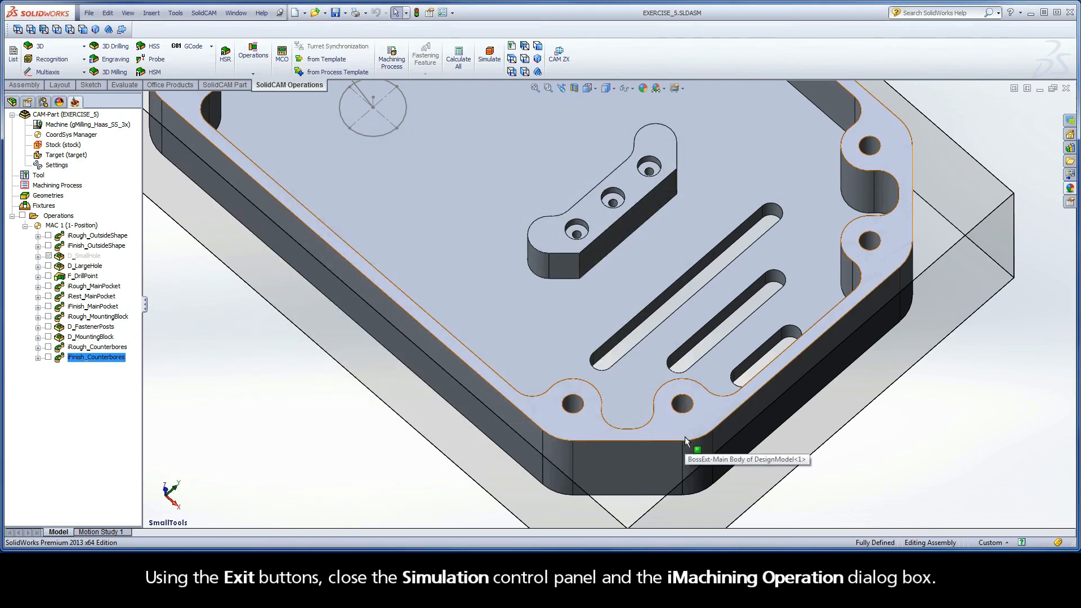